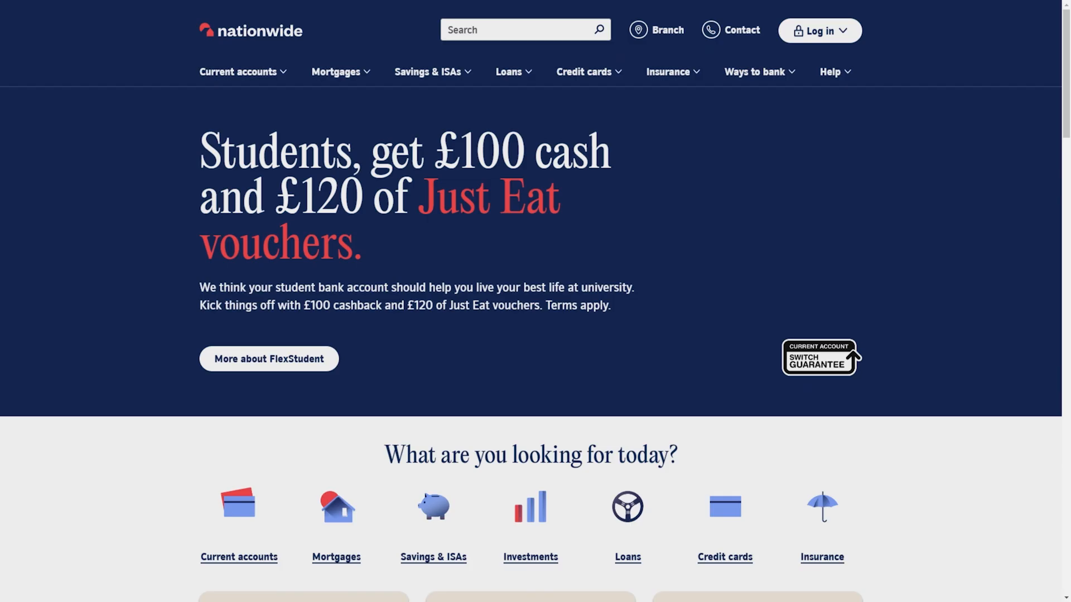
Step: Go to Current accounts and scroll to the adult accounts: FlexPlus, FlexDirect and FlexAccount
{"action": "scroll", "scroll_direction": "down", "scroll_amount": 3}
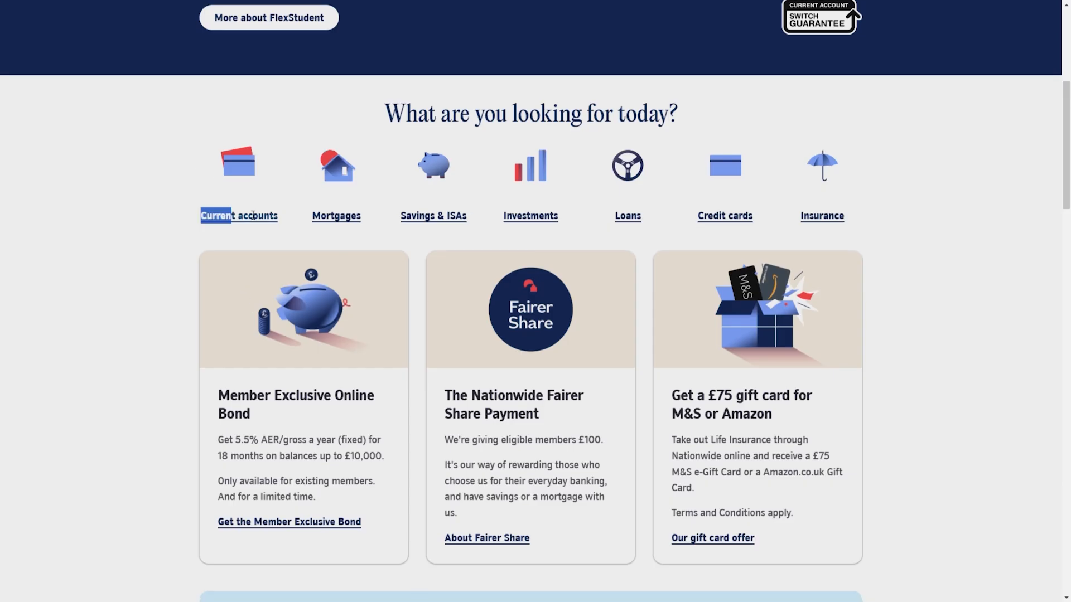
{"action": "left_click", "coordinate": [238, 215]}
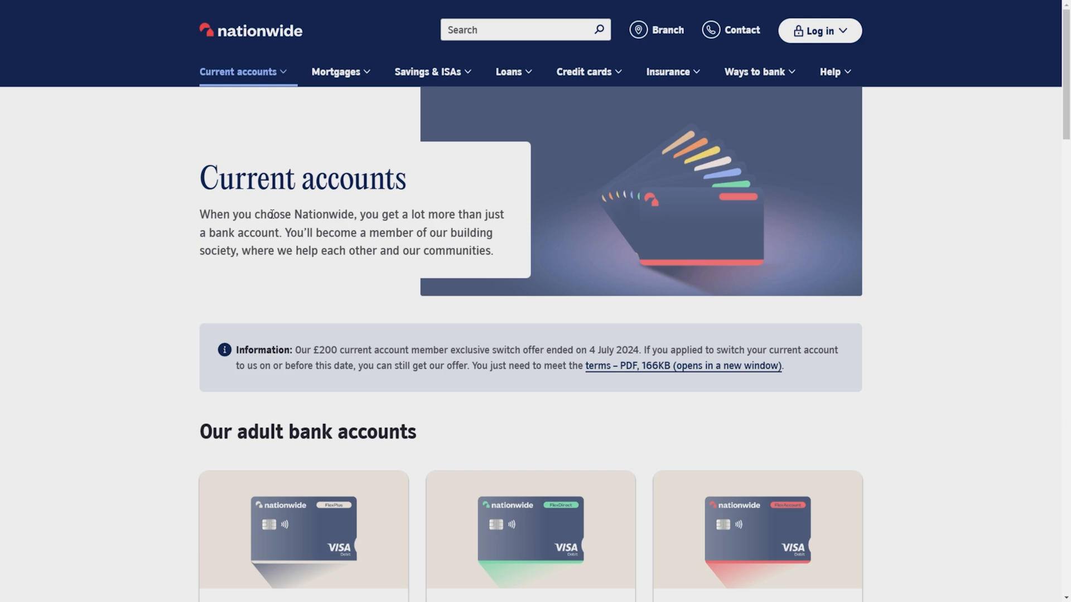
{"action": "scroll", "scroll_direction": "down", "scroll_amount": 3}
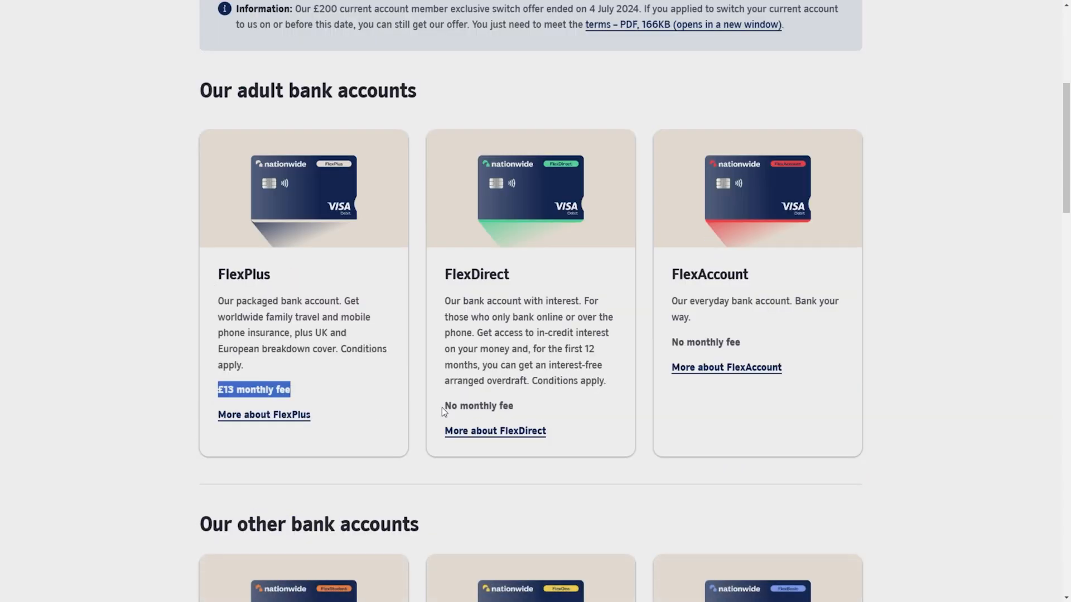
{"action": "left_click", "coordinate": [673, 341]}
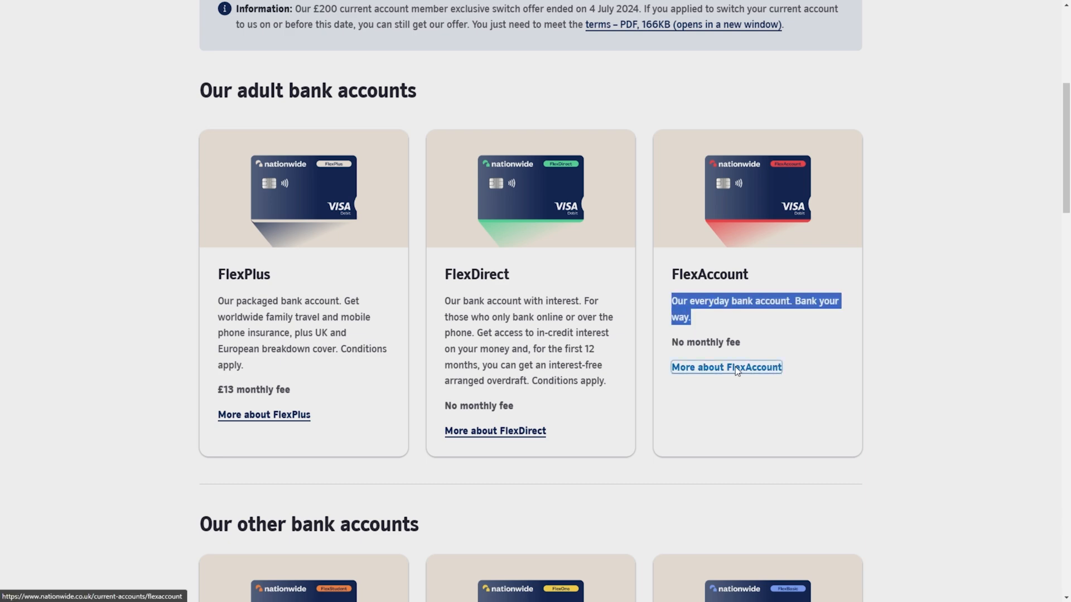
Step: Open the FlexAccount page and select 'Apply for a new FlexAccount'
{"action": "left_click", "coordinate": [726, 368]}
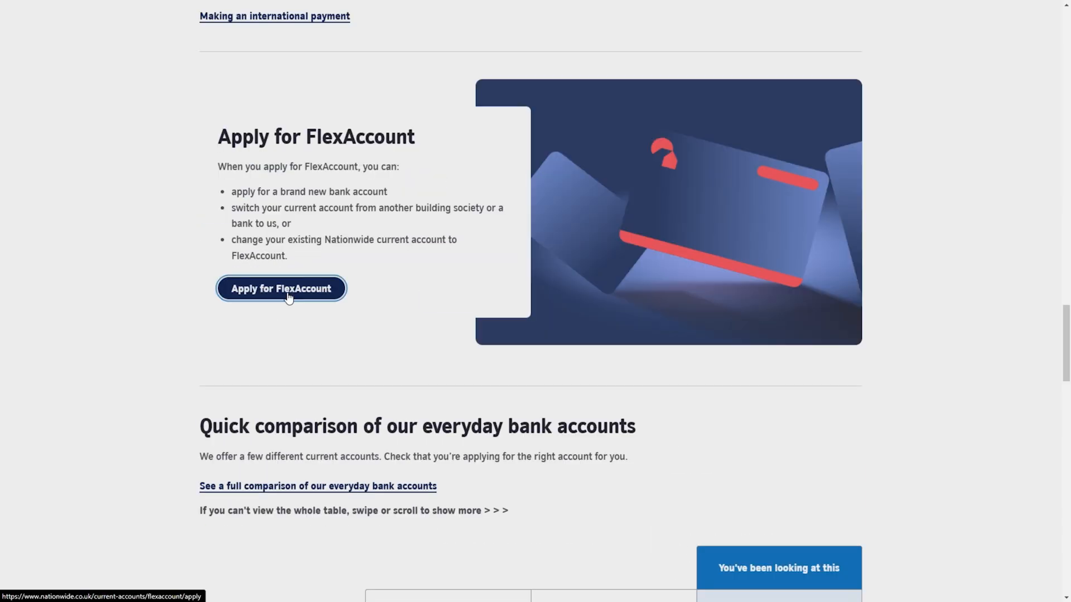
{"action": "scroll", "scroll_direction": "down", "scroll_amount": 3}
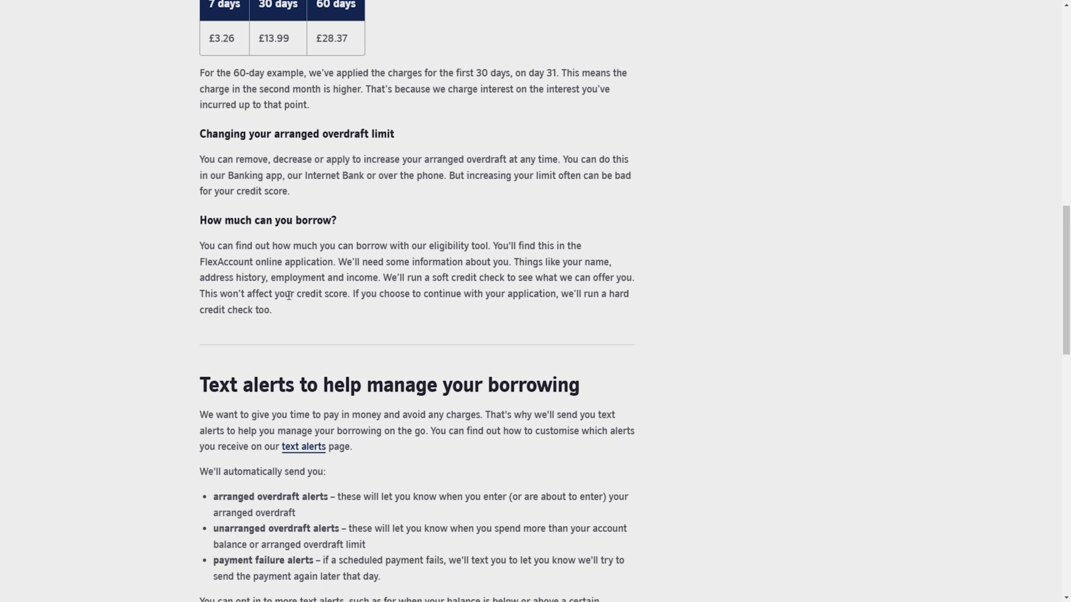
{"action": "scroll", "scroll_direction": "down", "scroll_amount": 3}
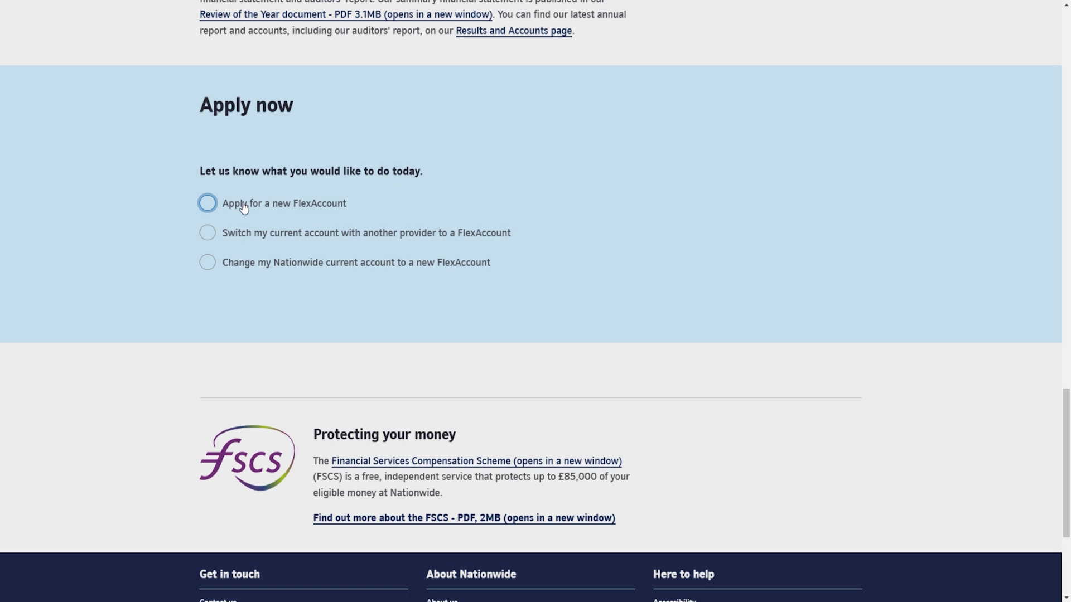
{"action": "left_click", "coordinate": [207, 203]}
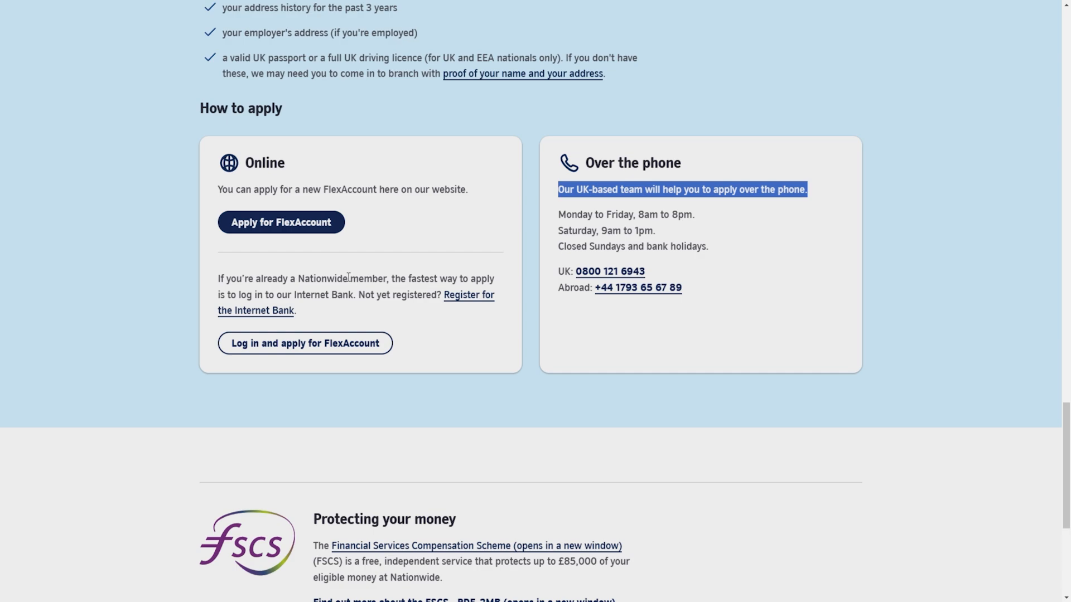
{"action": "mouse_move", "coordinate": [280, 222]}
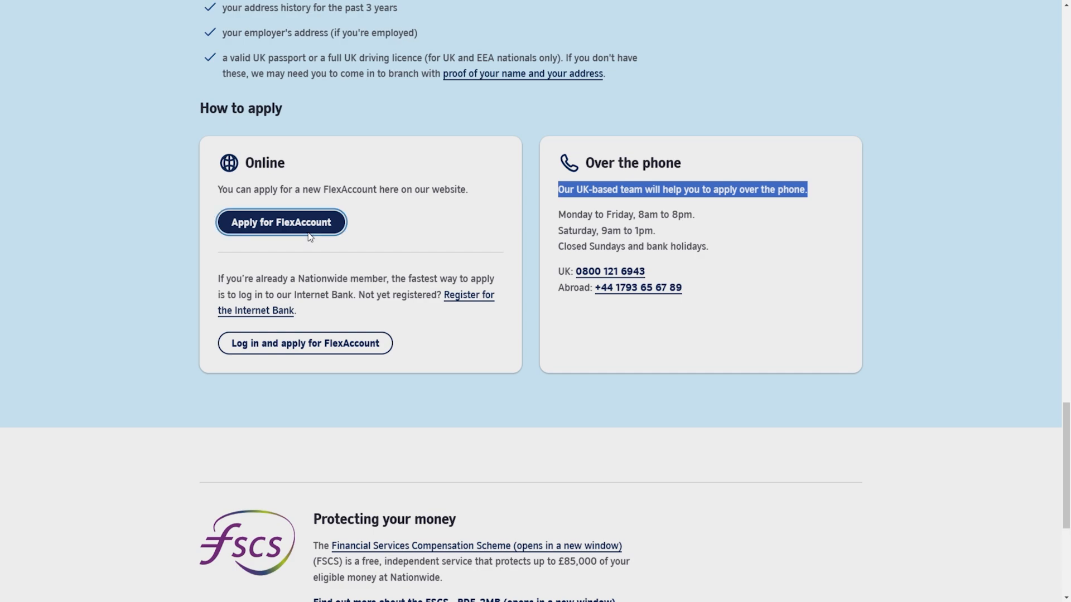
Step: Start the online FlexAccount application as a sole account, not joint
{"action": "left_click", "coordinate": [280, 222]}
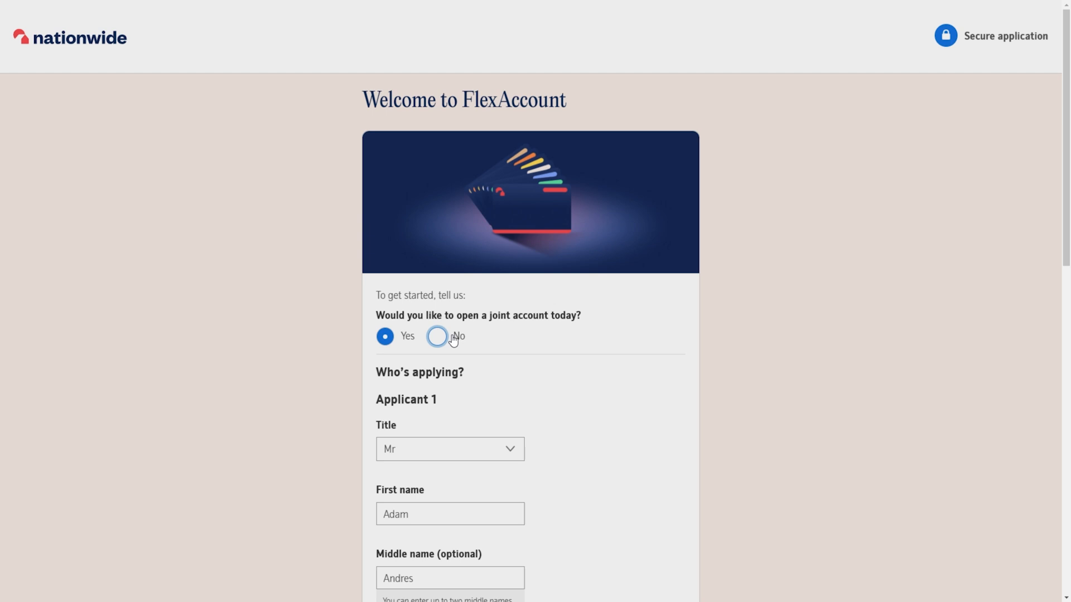
{"action": "left_click", "coordinate": [436, 336]}
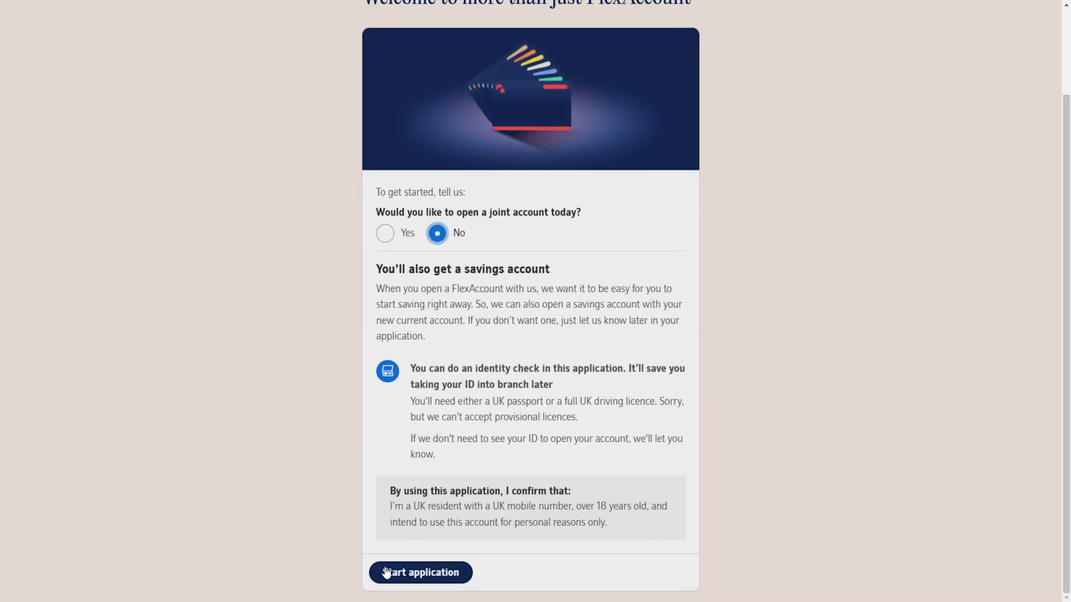
{"action": "left_click", "coordinate": [420, 573]}
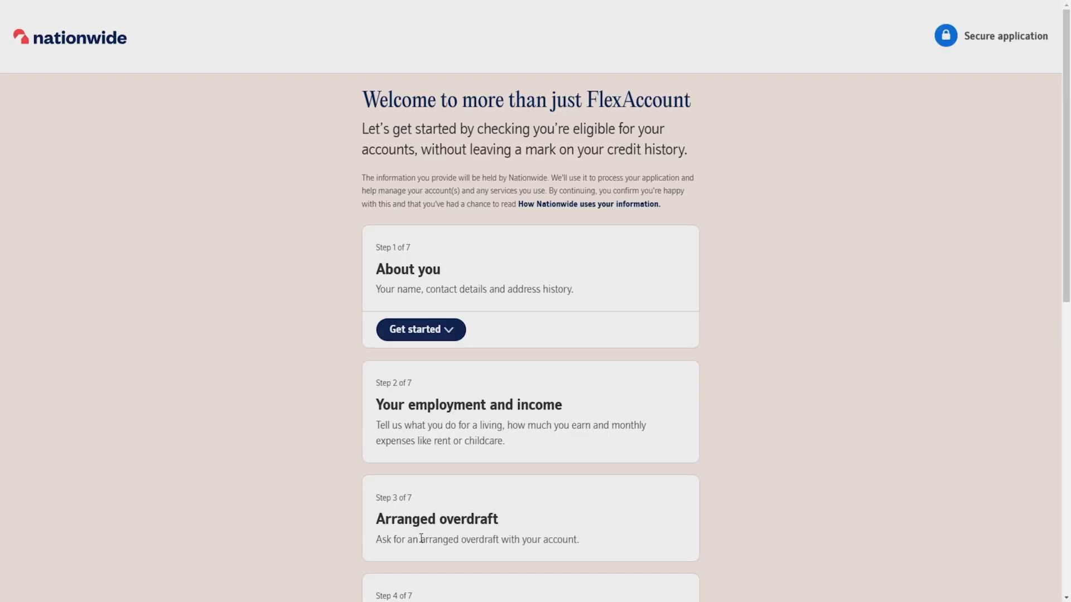
Step: Fill in the applicant's name, birth, nationality and contact details, starting with 'Andre'
{"action": "left_click", "coordinate": [420, 329]}
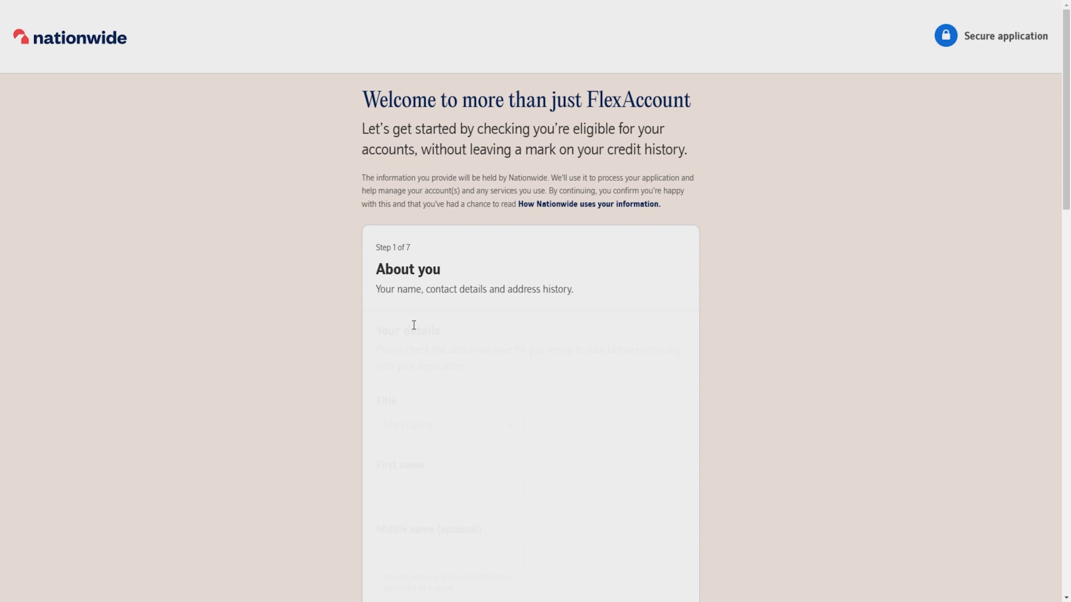
{"action": "left_click", "coordinate": [448, 198]}
{"action": "type", "text": "Adam"}
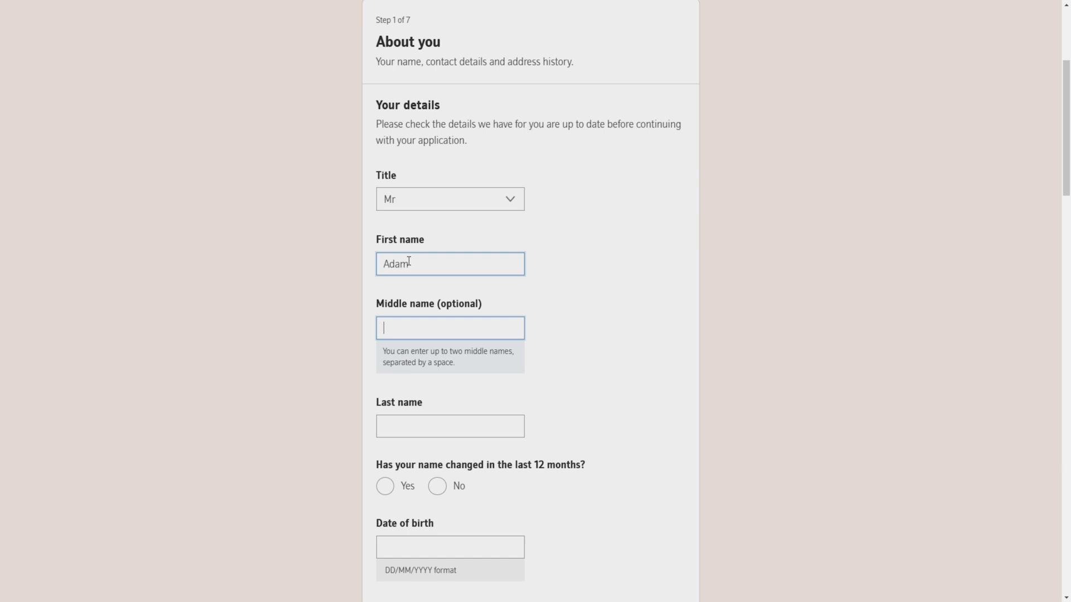
{"action": "type", "text": "Andres"}
{"action": "left_click", "coordinate": [450, 548]}
{"action": "type", "text": "25 /"}
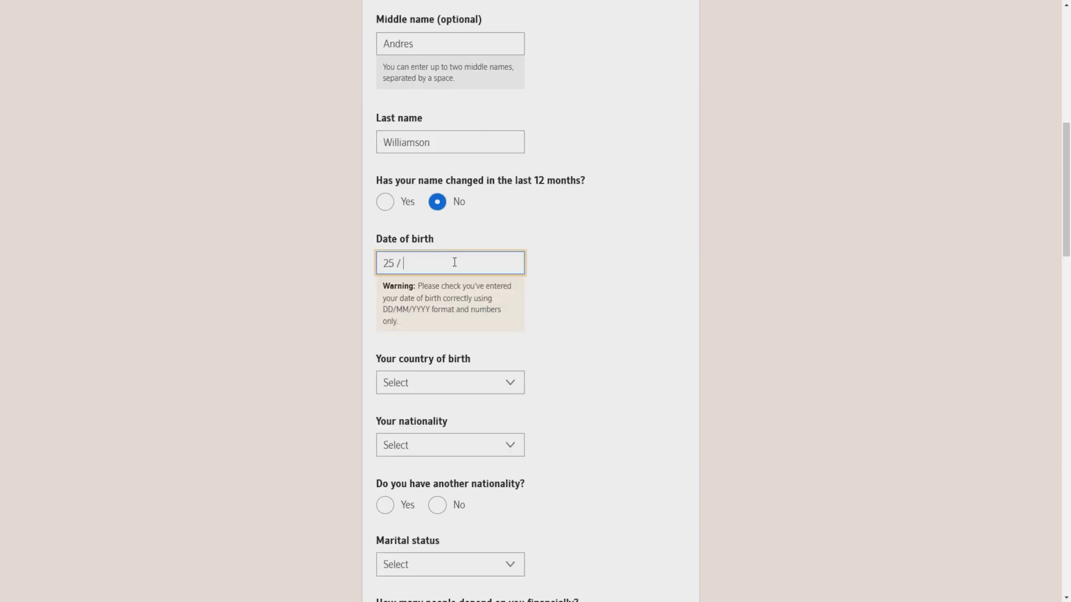
{"action": "type", "text": "0"}
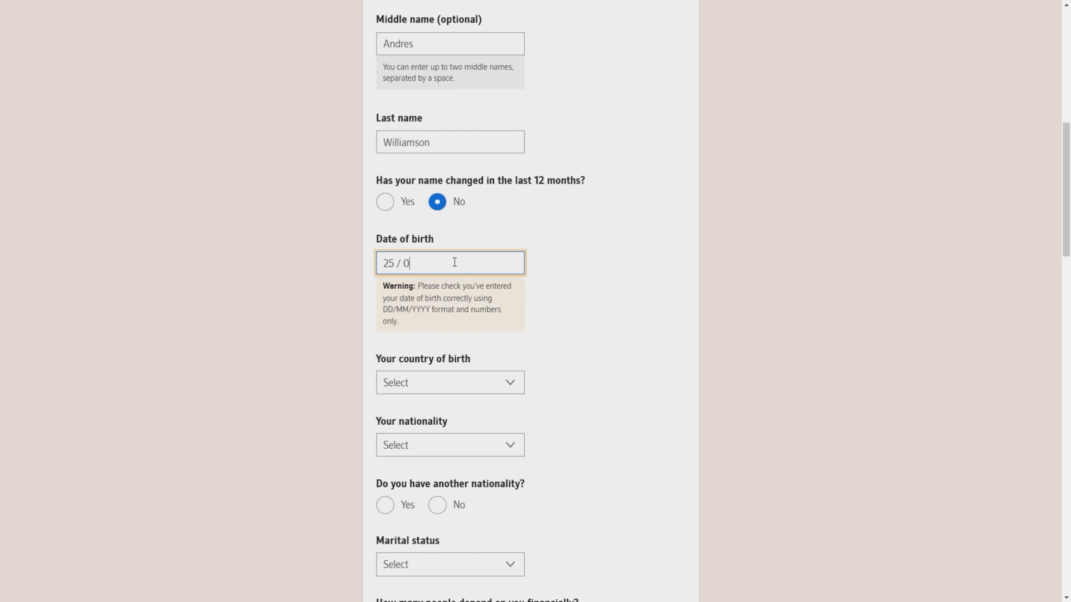
{"action": "scroll", "scroll_direction": "down", "scroll_amount": 3}
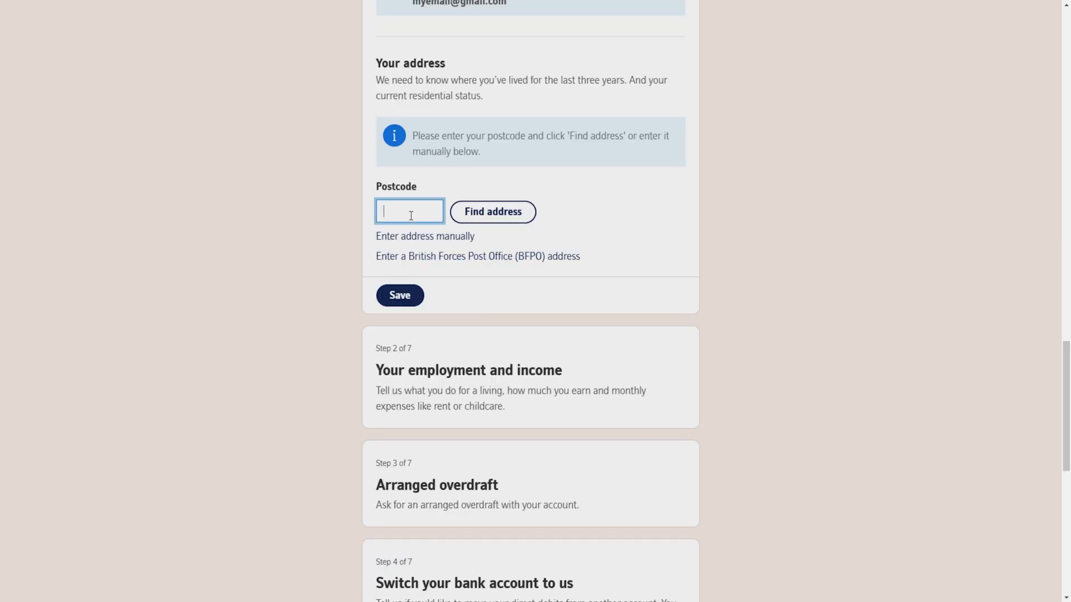
Step: Look up the Craigavon address by postcode and save the About you step
{"action": "type", "text": "4546"}
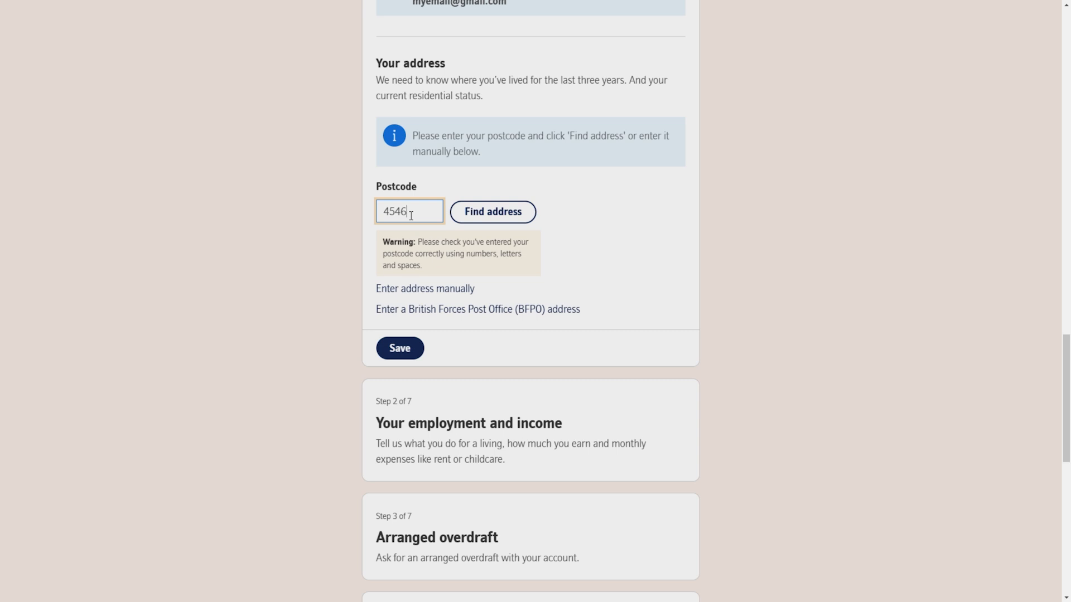
{"action": "left_click", "coordinate": [492, 212]}
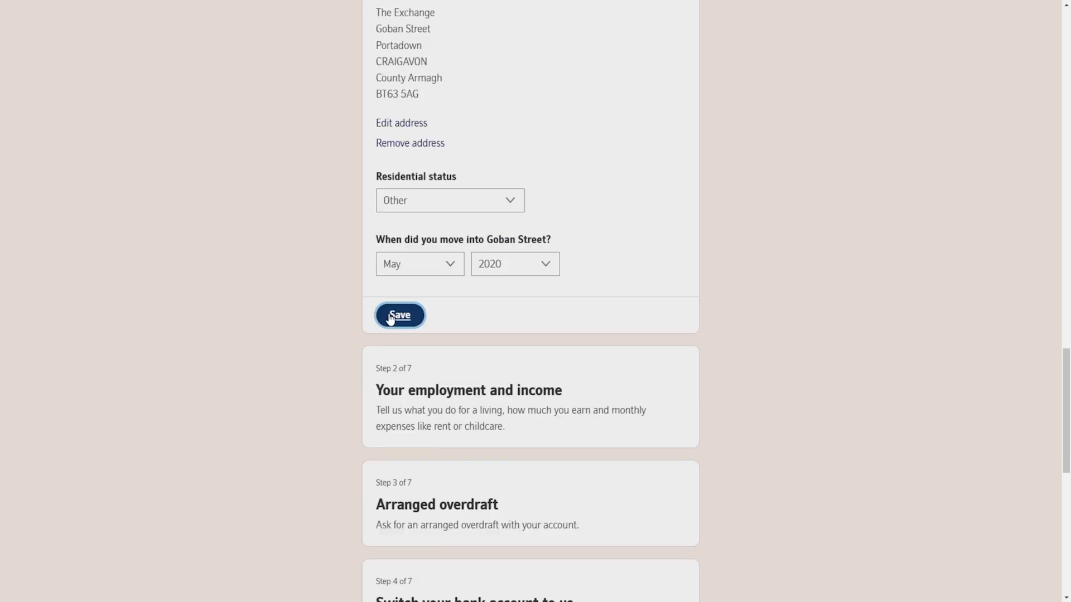
{"action": "left_click", "coordinate": [399, 314]}
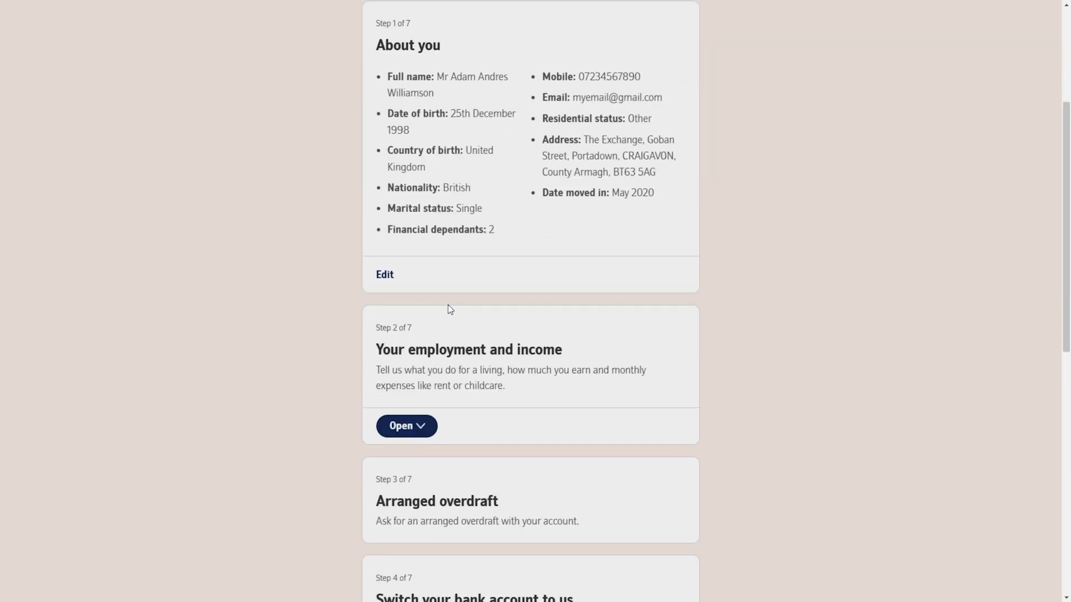
Step: Open Step 2 'Your employment and income' and set the employment status
{"action": "scroll", "scroll_direction": "down", "scroll_amount": 3}
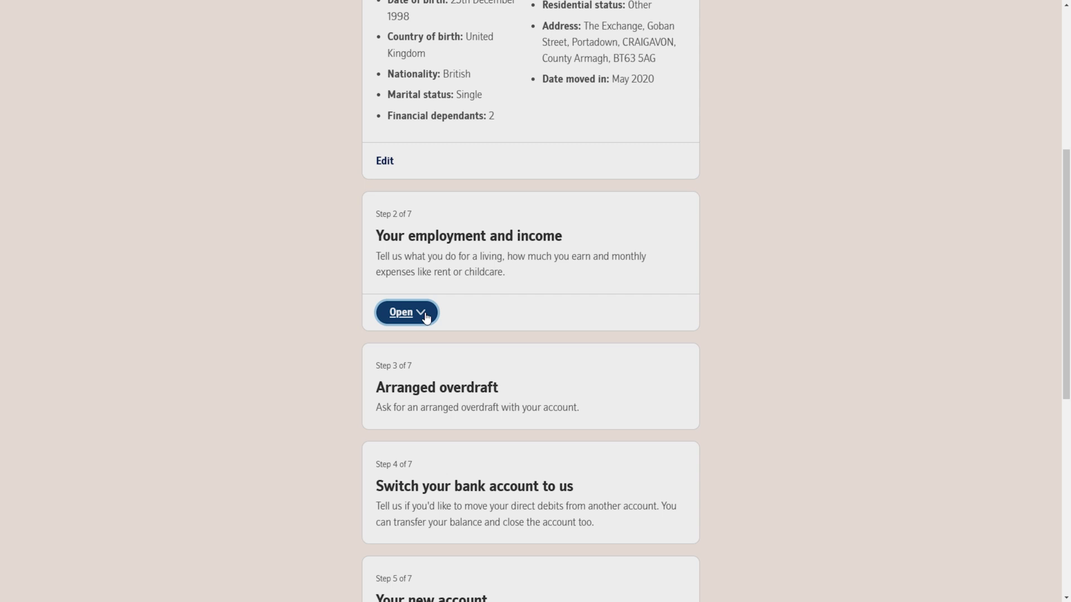
{"action": "left_click", "coordinate": [402, 313]}
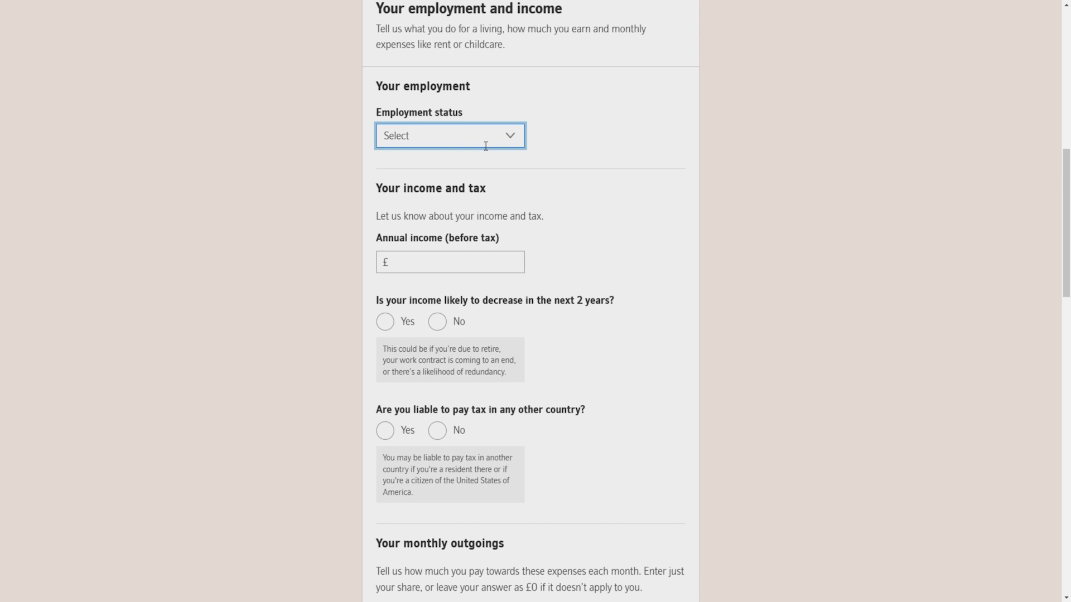
{"action": "left_click", "coordinate": [449, 135]}
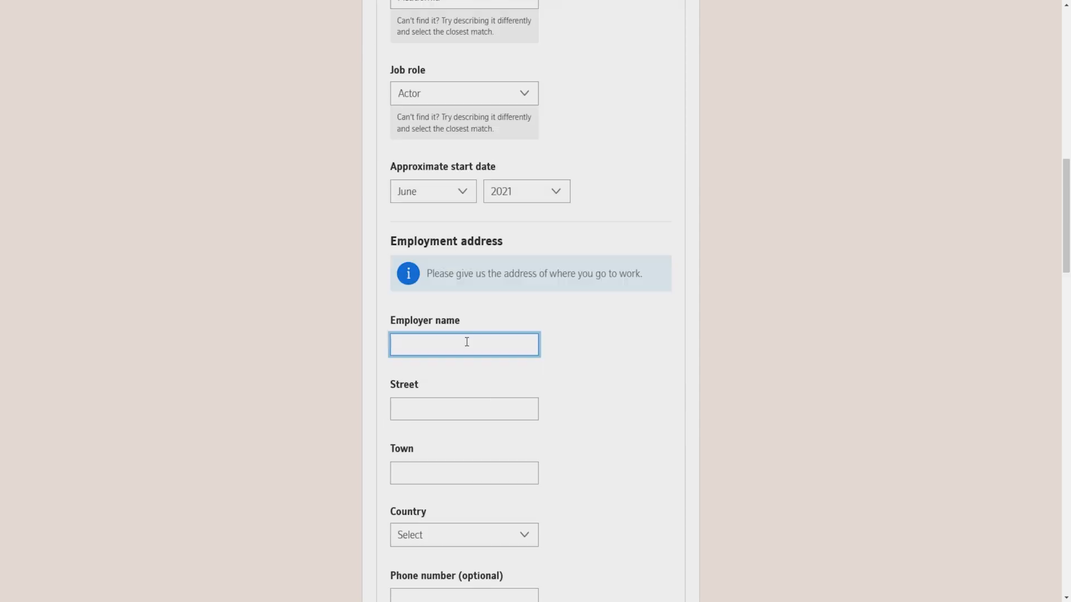
{"action": "scroll", "scroll_direction": "down", "scroll_amount": 3}
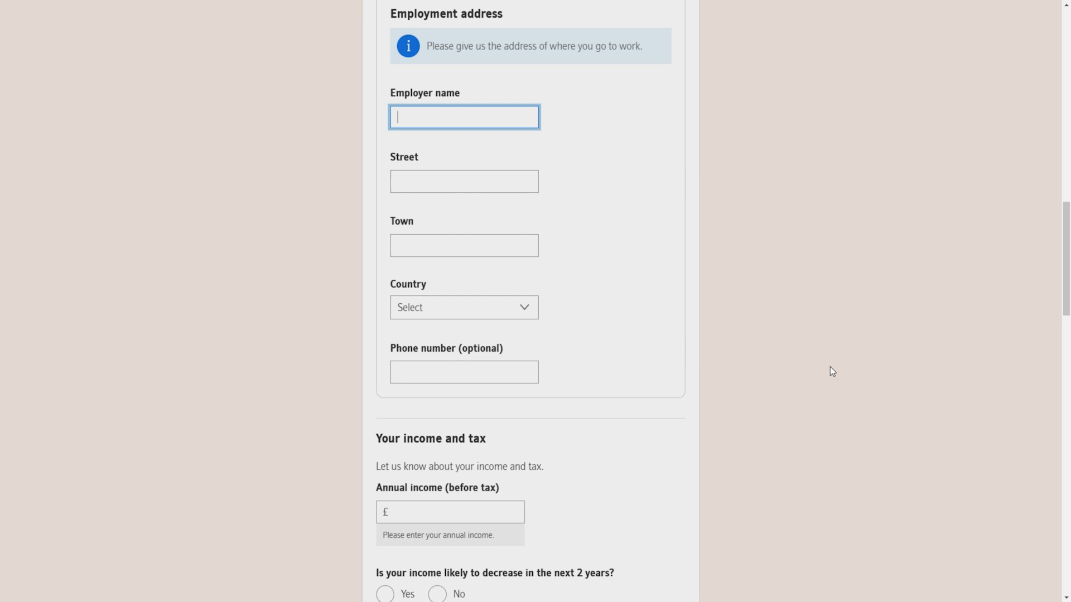
{"action": "scroll", "scroll_direction": "down", "scroll_amount": 3}
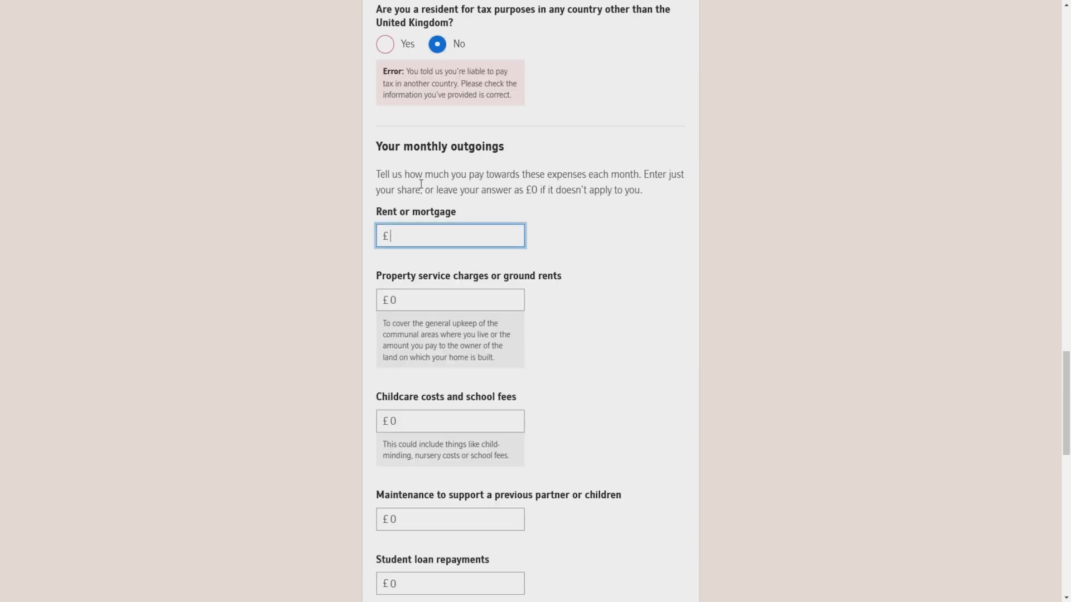
Step: Enter monthly outgoings of £1,000 rent, £800 childcare and £2,000 maintenance, then save
{"action": "type", "text": "100"}
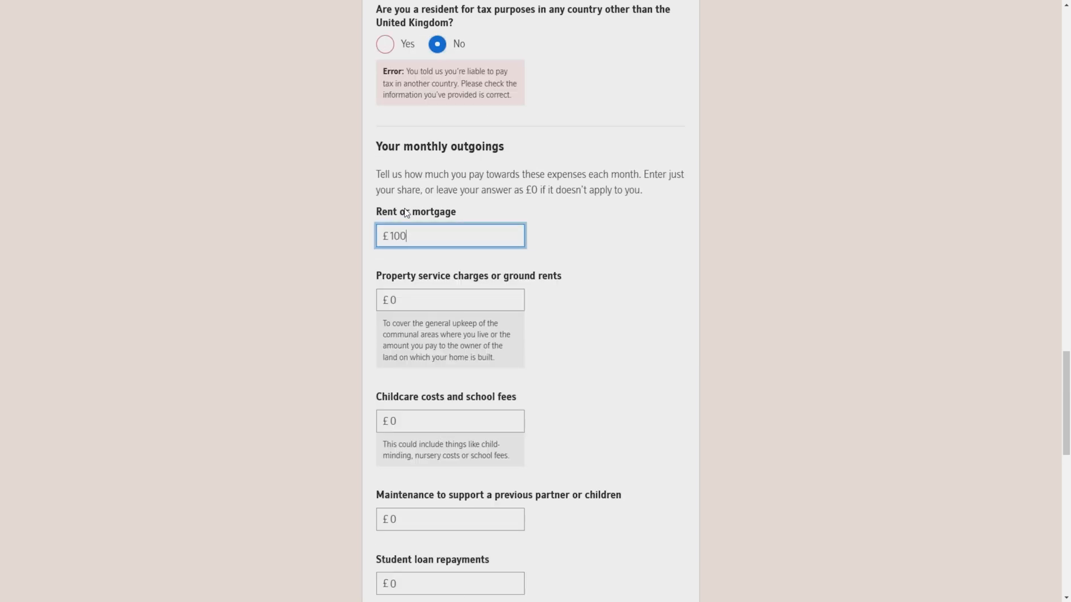
{"action": "type", "text": "1000"}
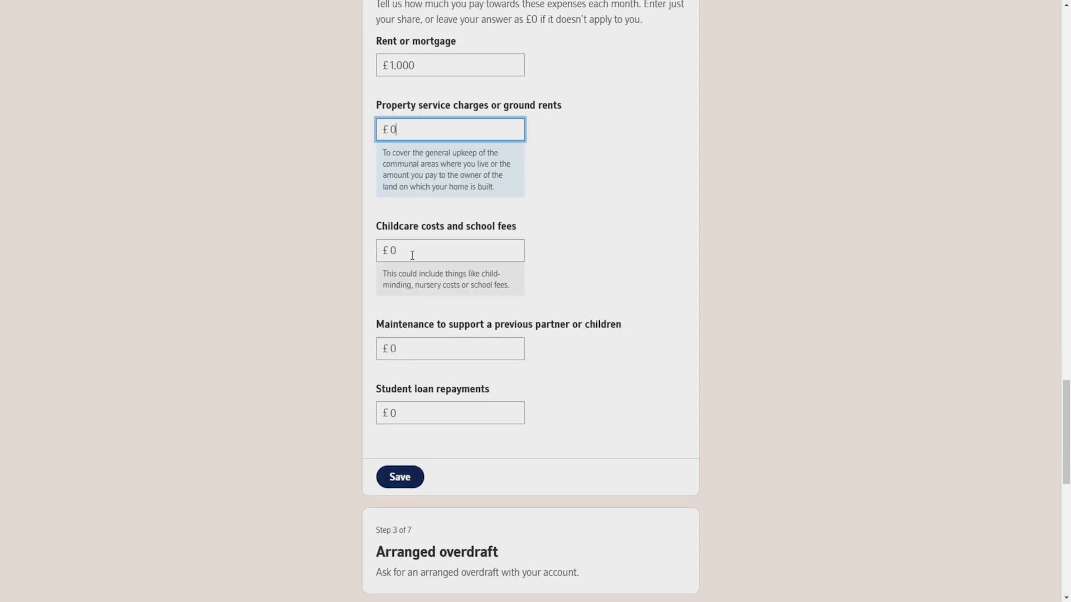
{"action": "left_click", "coordinate": [450, 249]}
{"action": "type", "text": "800"}
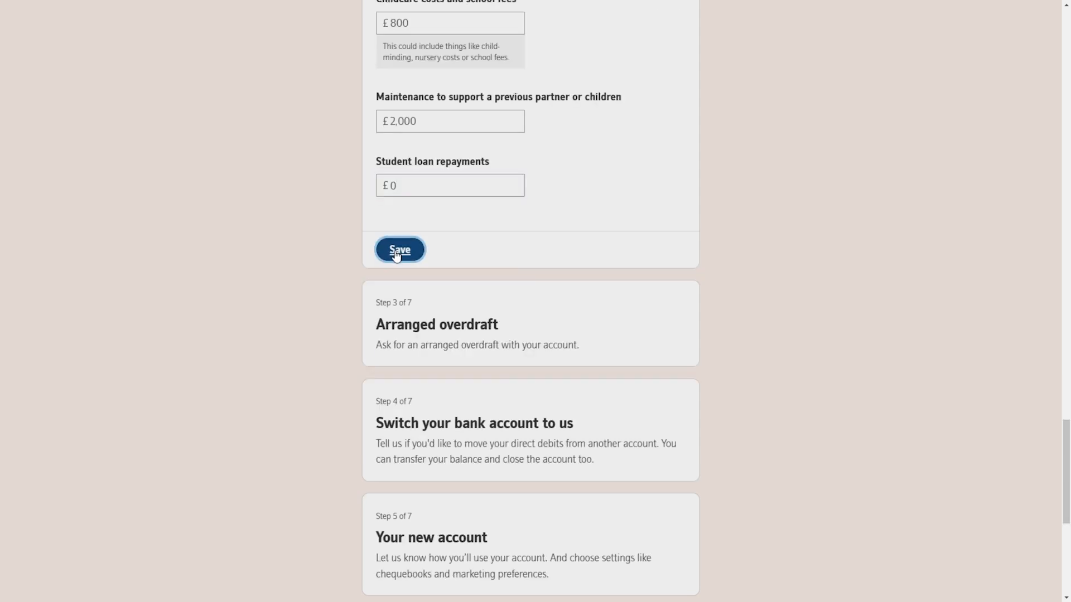
{"action": "left_click", "coordinate": [399, 249]}
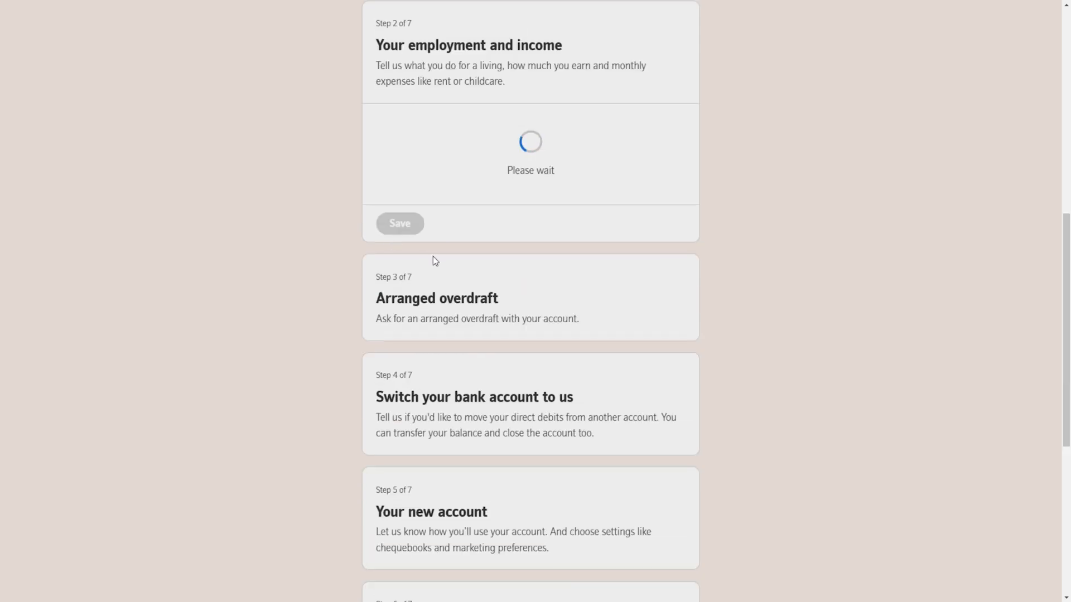
Step: Answer No to an arranged overdraft in Step 3 and save it
{"action": "left_click", "coordinate": [399, 223]}
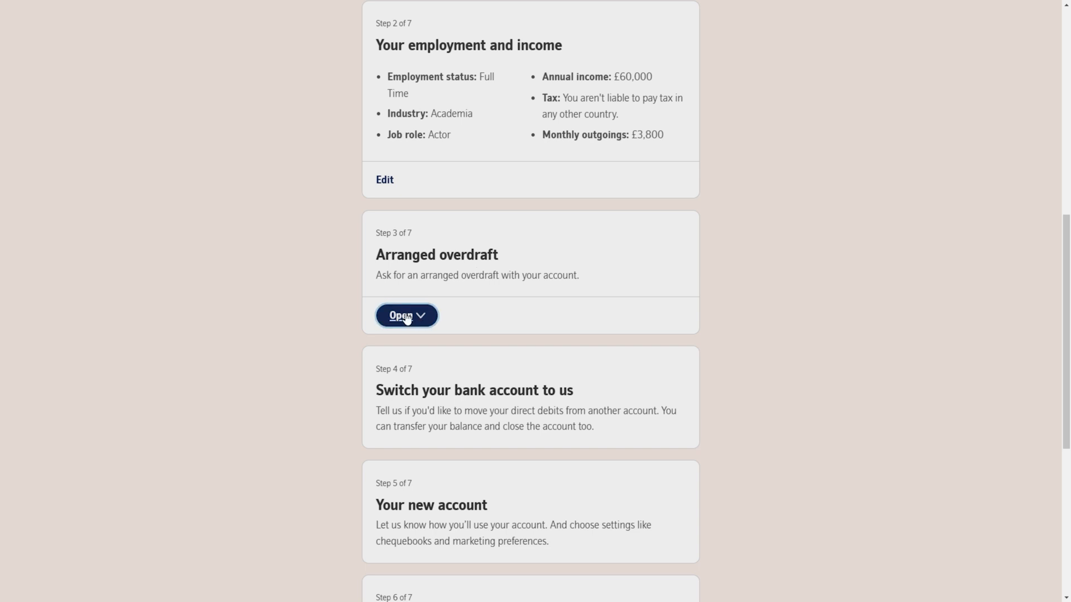
{"action": "left_click", "coordinate": [405, 315]}
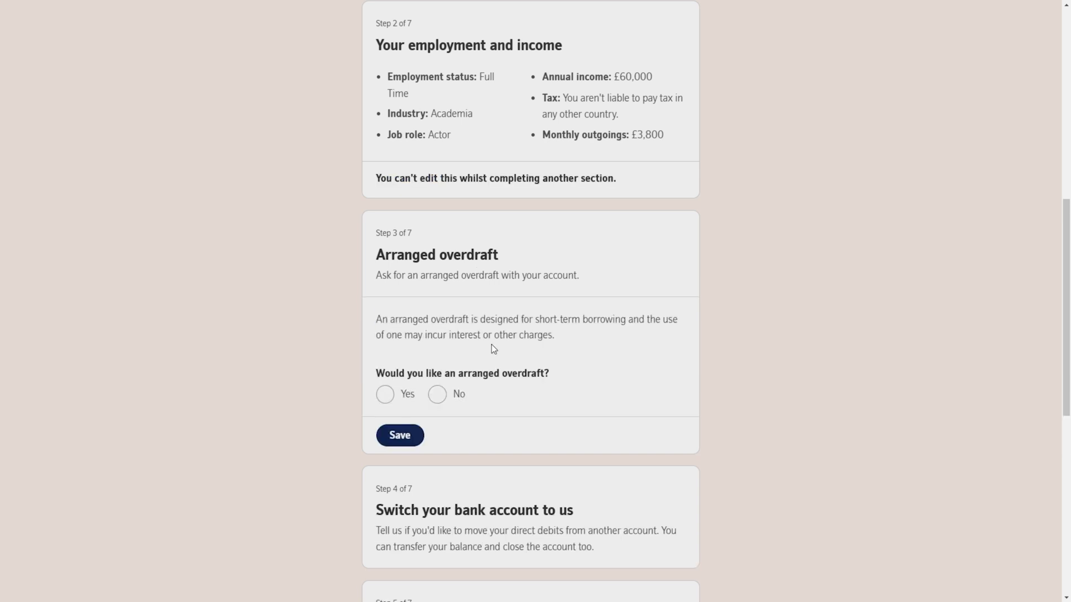
{"action": "left_click", "coordinate": [436, 395]}
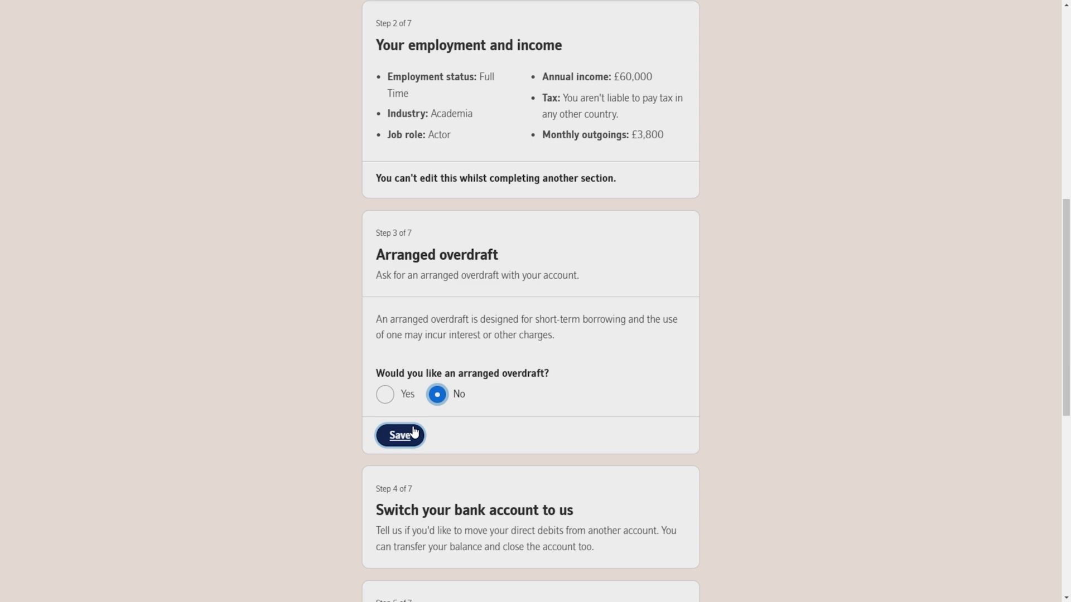
{"action": "left_click", "coordinate": [399, 435]}
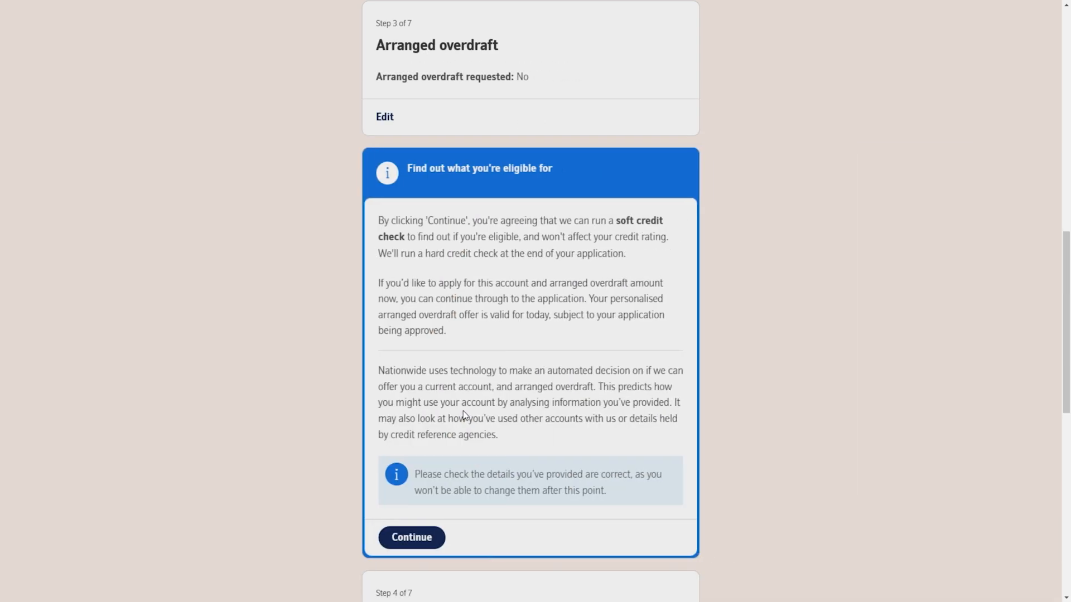
Step: Accept the soft credit check and apply for the FlexAccount offered without an overdraft
{"action": "scroll", "scroll_direction": "down", "scroll_amount": 3}
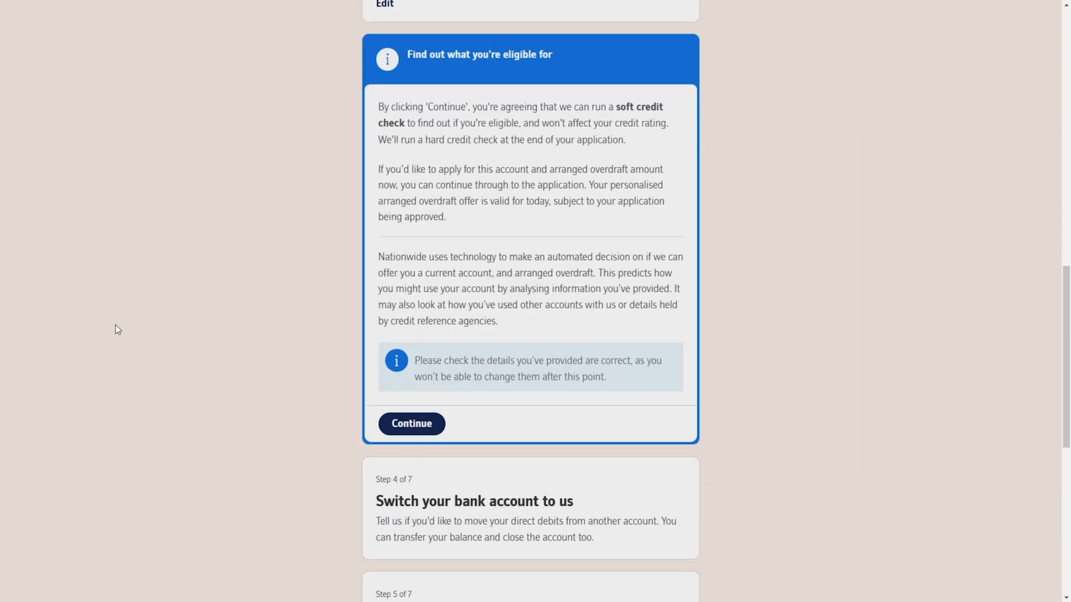
{"action": "left_click", "coordinate": [411, 423]}
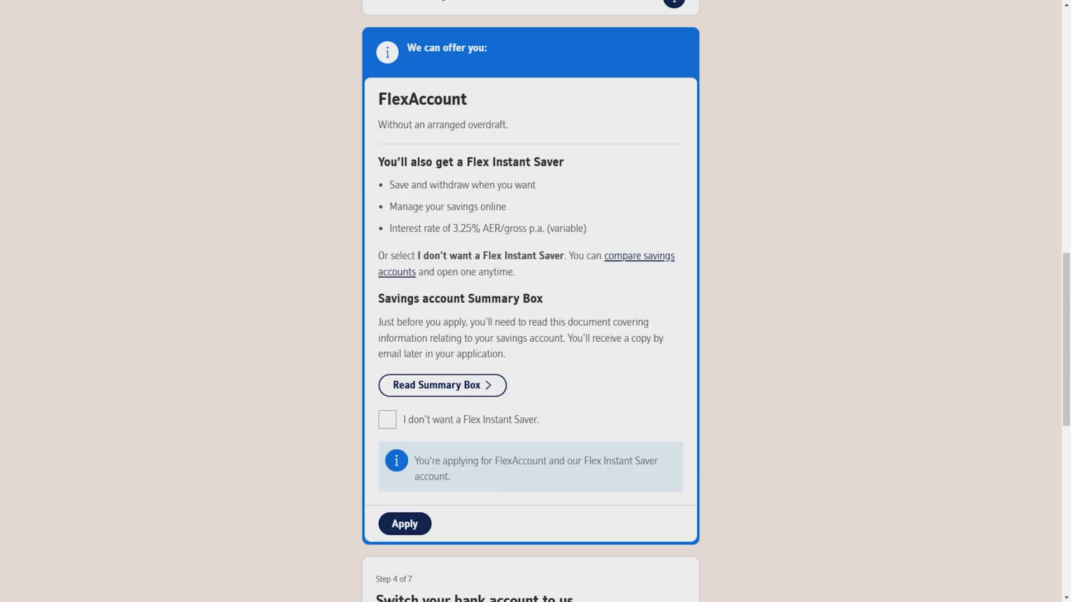
{"action": "mouse_move", "coordinate": [214, 134]}
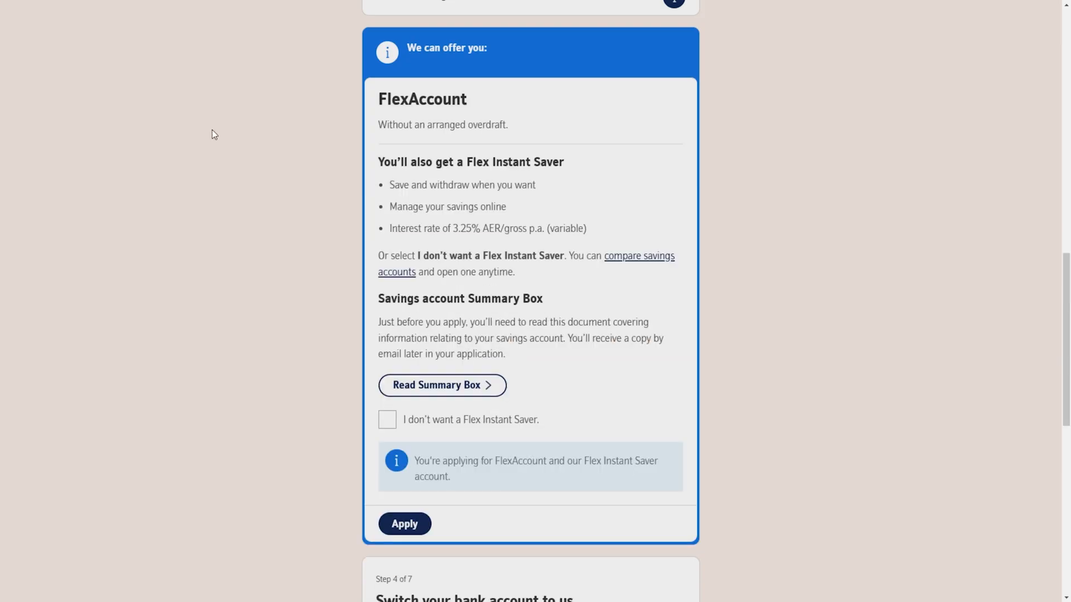
{"action": "mouse_move", "coordinate": [443, 180]}
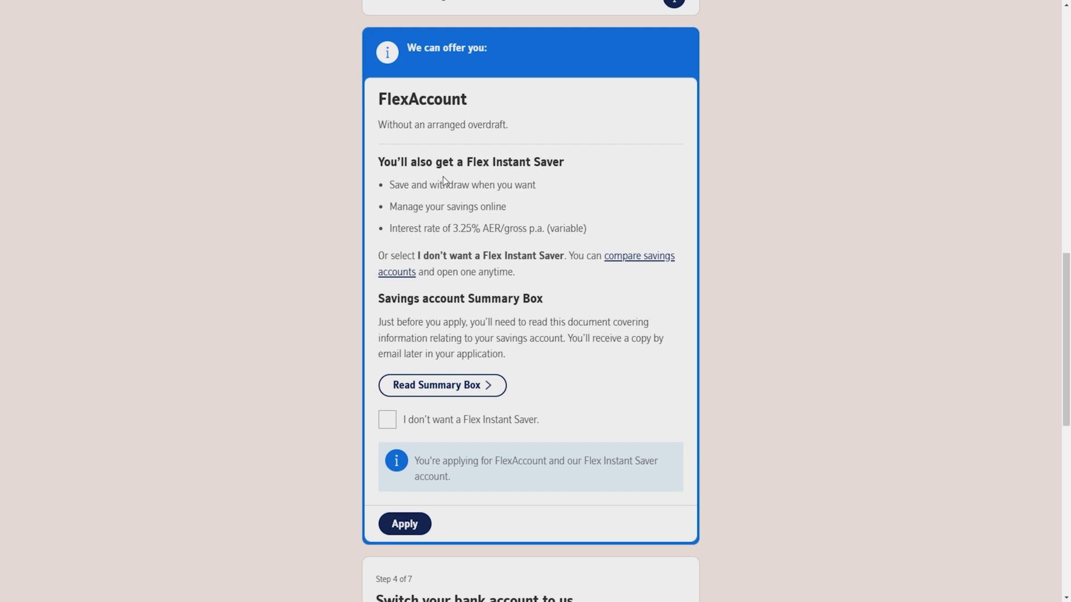
{"action": "mouse_move", "coordinate": [562, 194]}
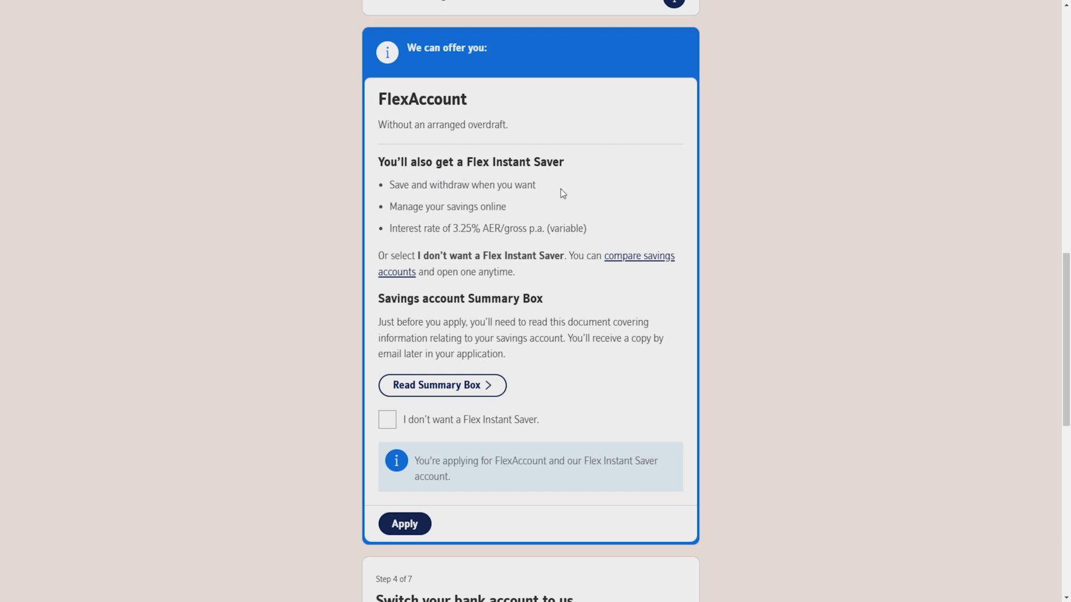
{"action": "scroll", "scroll_direction": "down", "scroll_amount": 3}
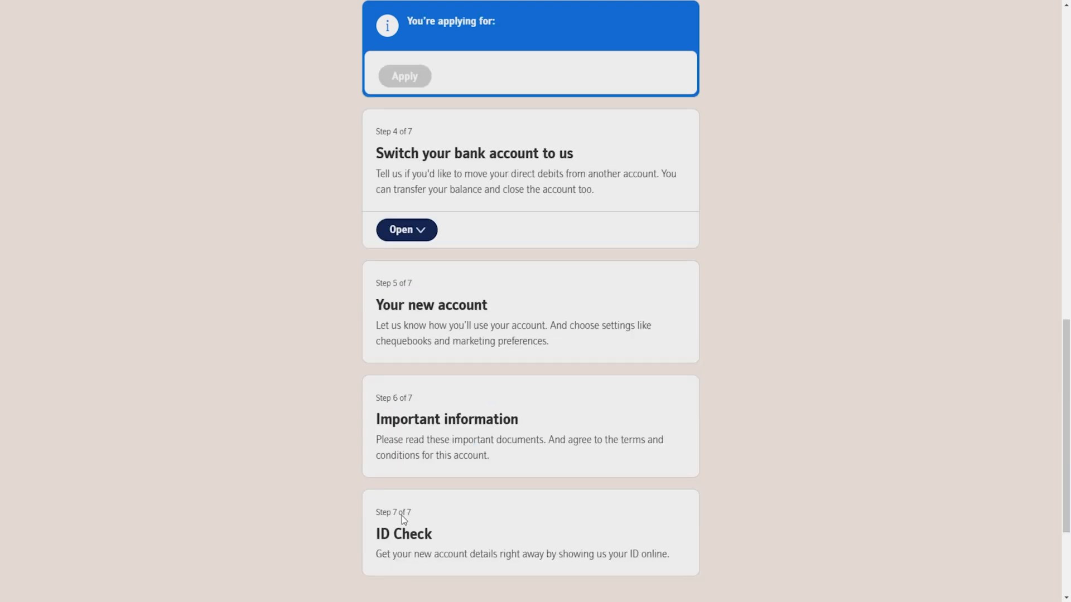
{"action": "left_click", "coordinate": [404, 76]}
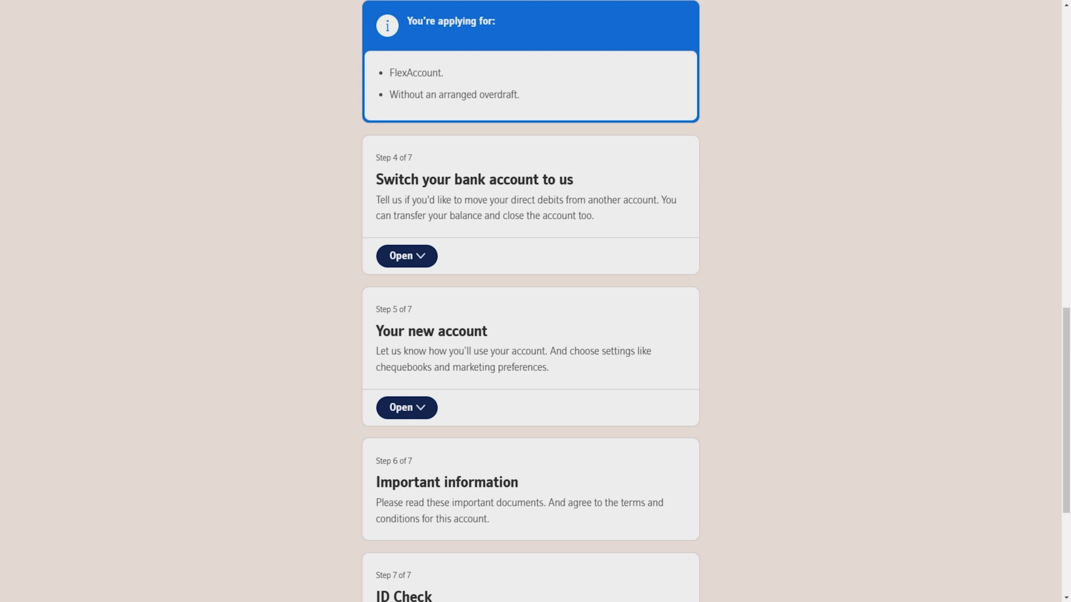
Step: Answer No to switching an existing bank account in Step 4 and continue without switching
{"action": "left_click", "coordinate": [406, 255]}
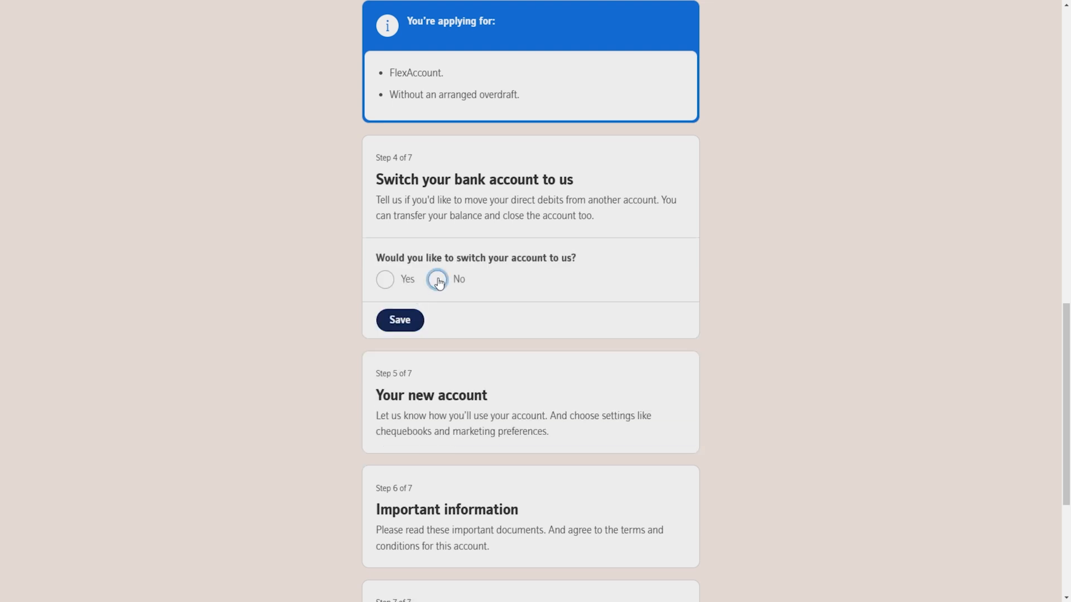
{"action": "left_click", "coordinate": [436, 279]}
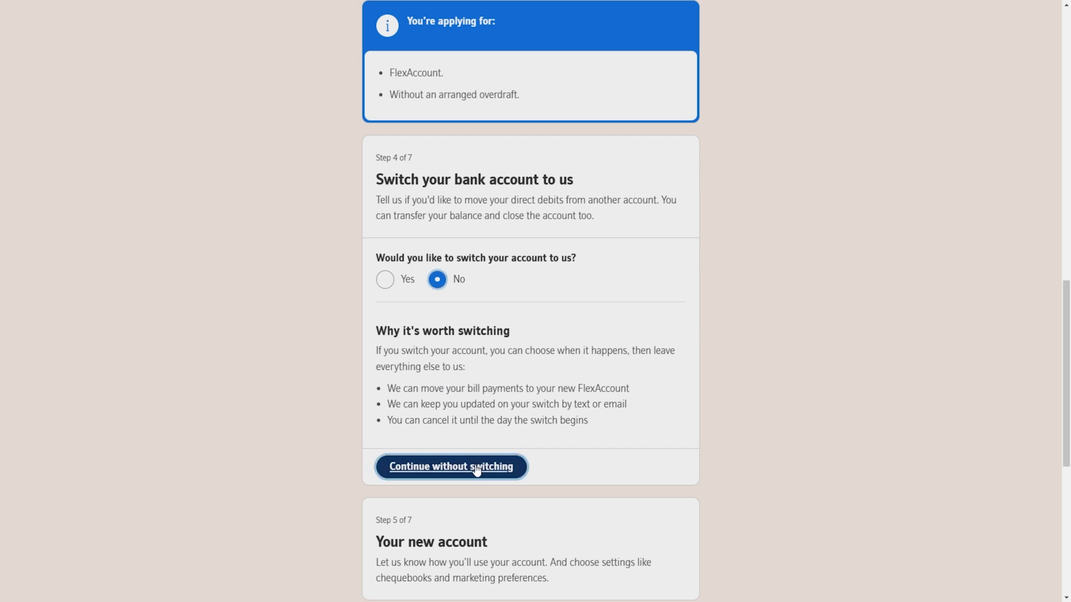
{"action": "left_click", "coordinate": [450, 466]}
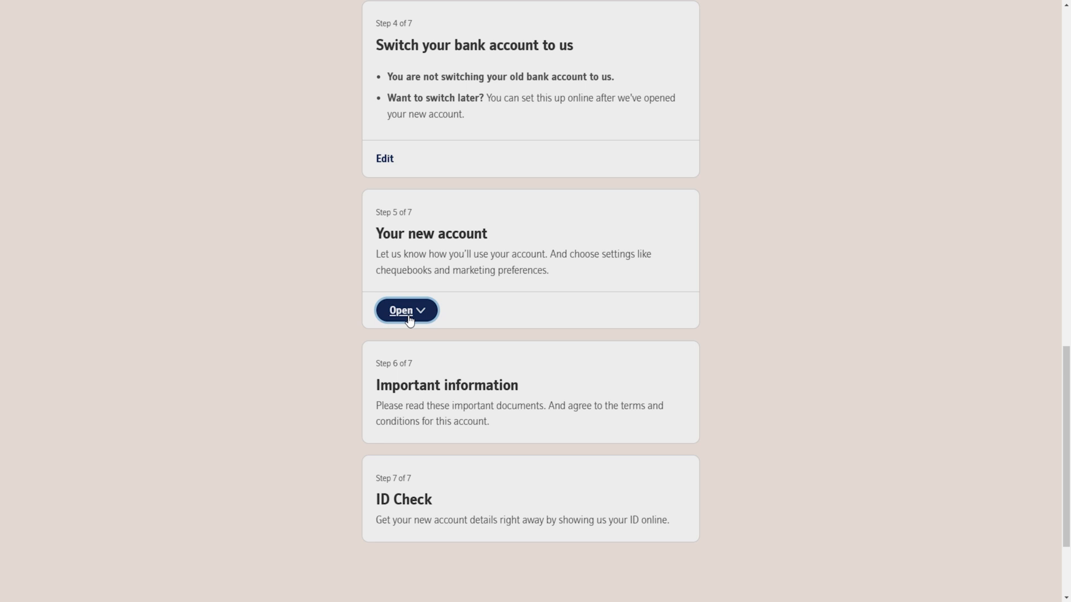
Step: Set the name on the card to 'Mr Adam Williamson' in Step 5
{"action": "left_click", "coordinate": [405, 310]}
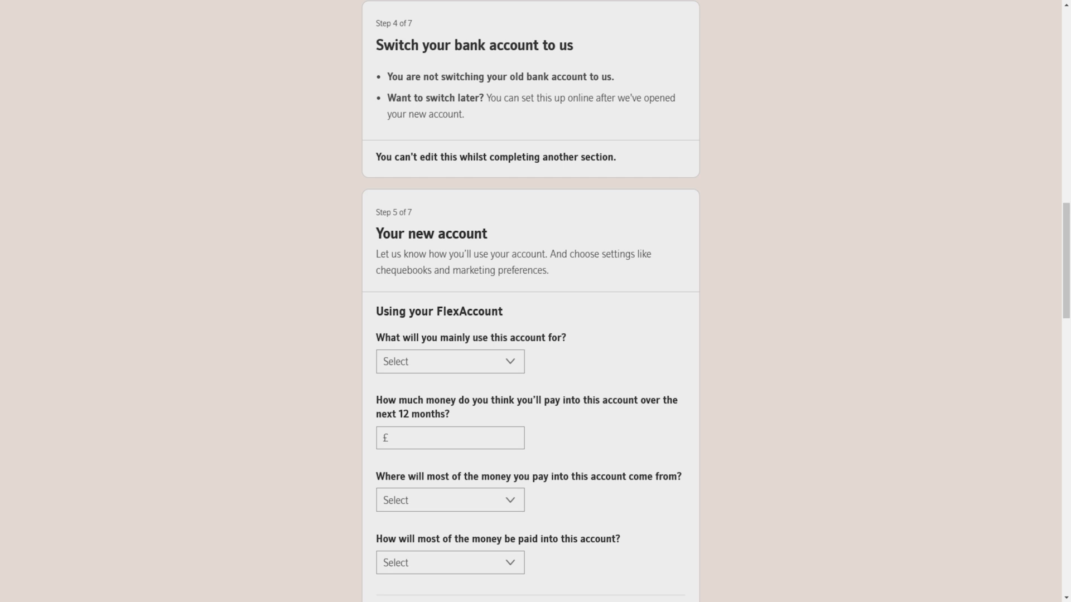
{"action": "scroll", "scroll_direction": "down", "scroll_amount": 3}
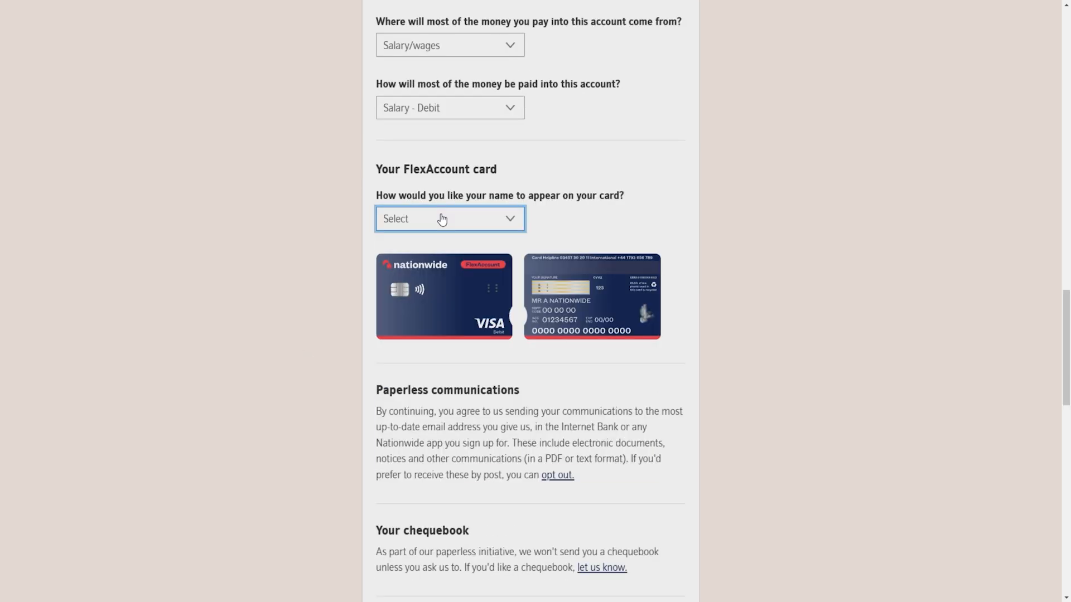
{"action": "left_click", "coordinate": [450, 218]}
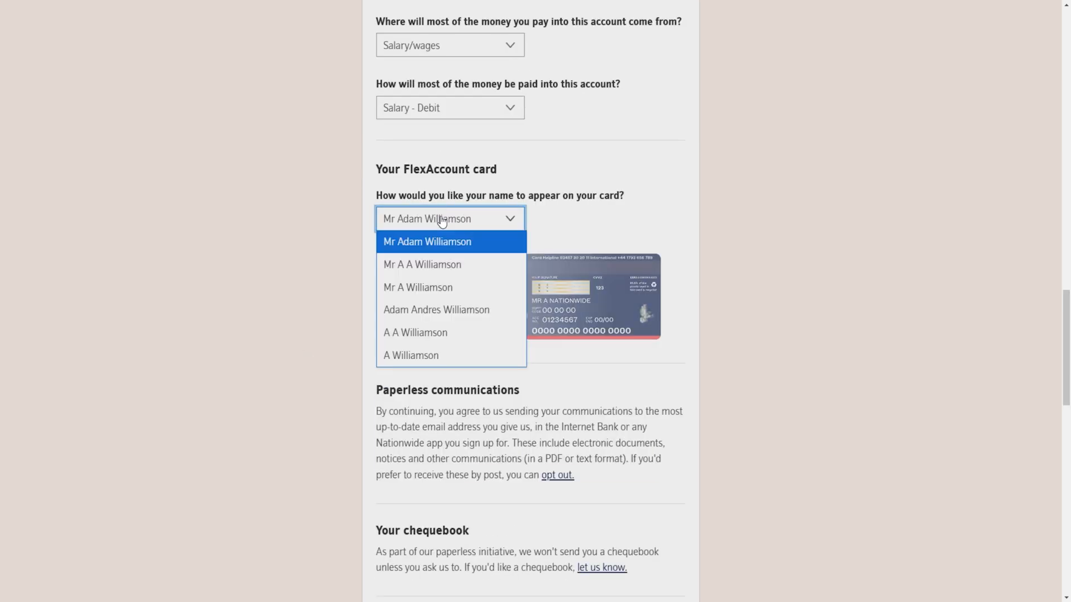
{"action": "mouse_move", "coordinate": [456, 249]}
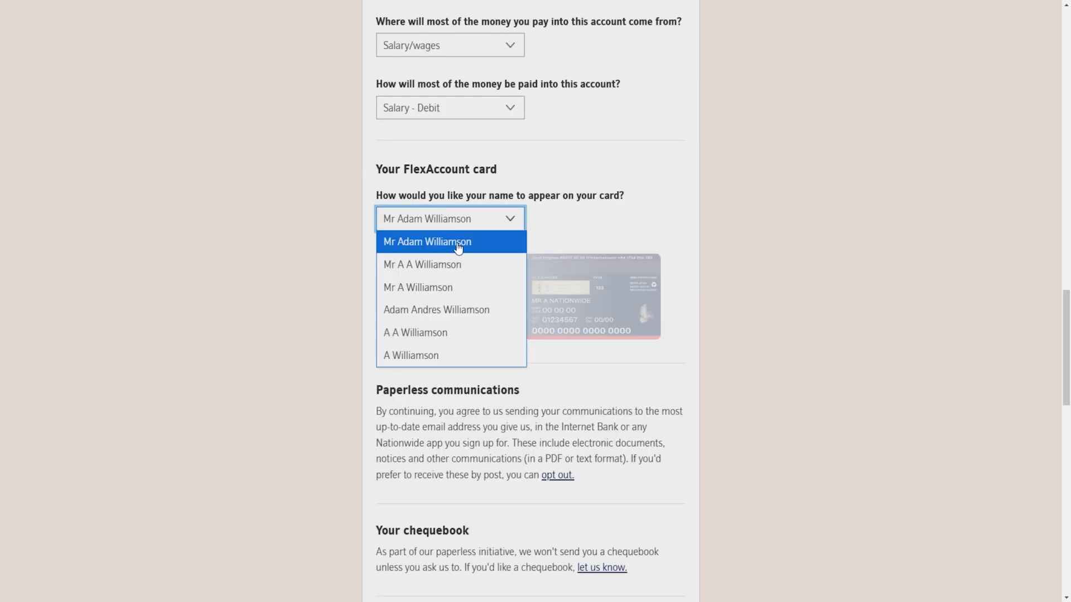
{"action": "left_click", "coordinate": [427, 241]}
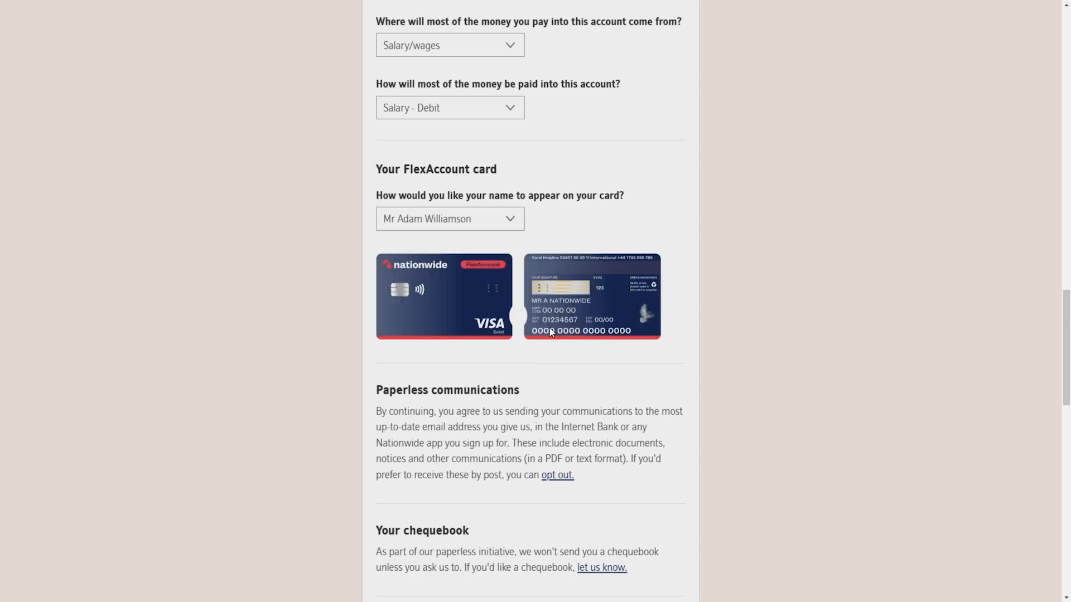
Step: Opt in to marketing emails, decline marketing letters, and save Step 5
{"action": "scroll", "scroll_direction": "down", "scroll_amount": 3}
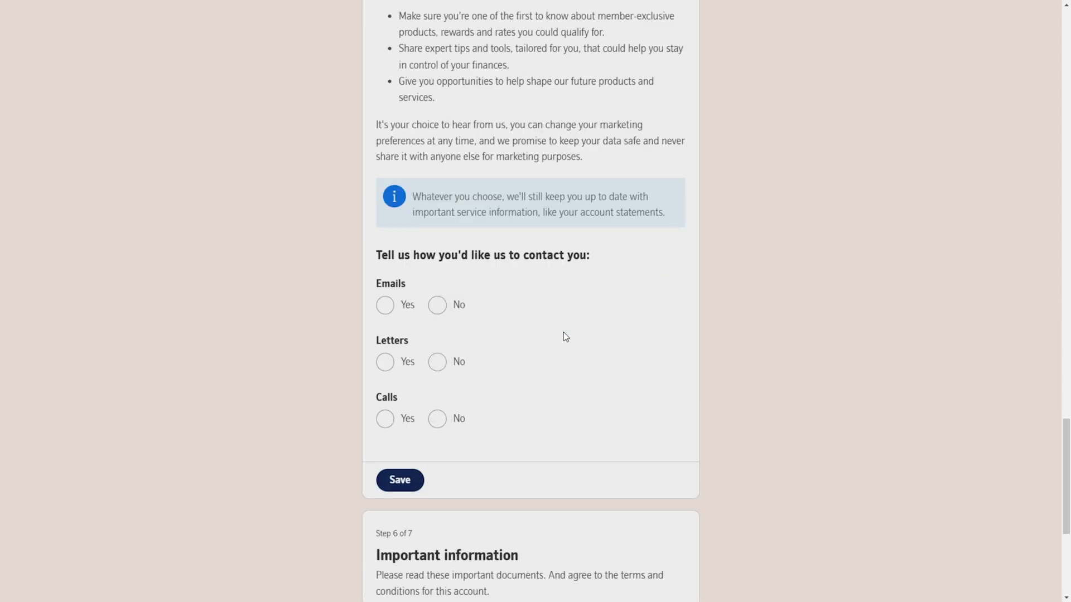
{"action": "left_click", "coordinate": [384, 305]}
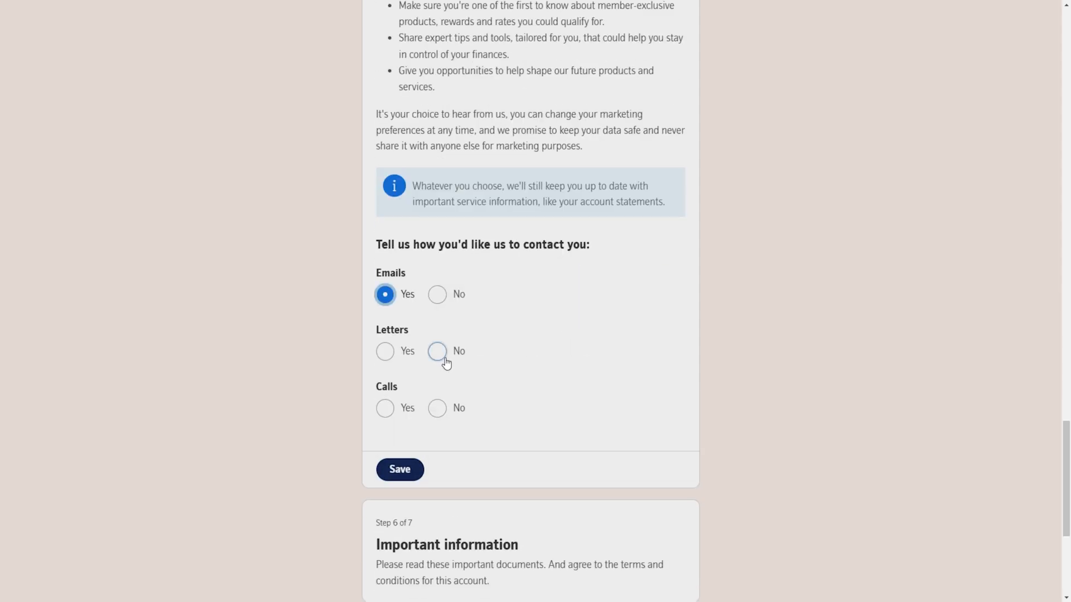
{"action": "left_click", "coordinate": [436, 351]}
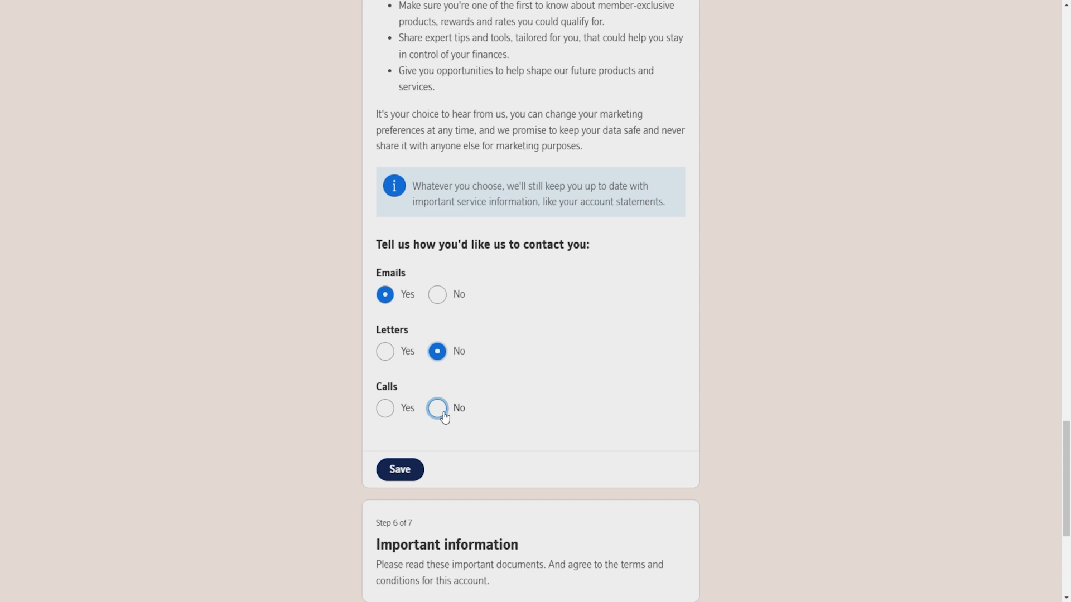
{"action": "left_click", "coordinate": [399, 469]}
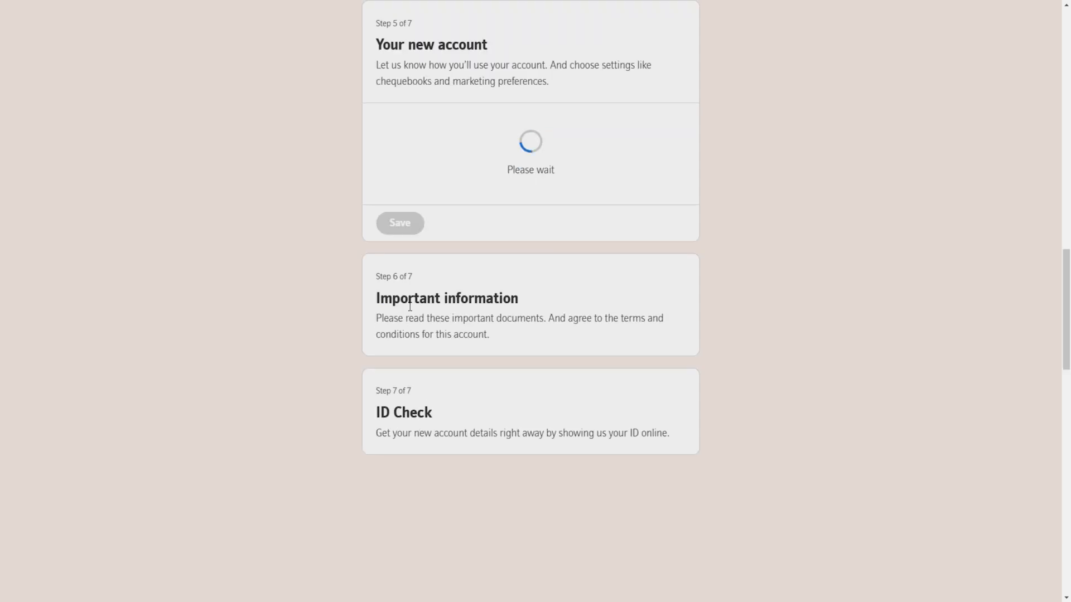
Step: Tick 'I confirm I've read this information' and attempt to continue, triggering the Terms and Conditions warning
{"action": "scroll", "scroll_direction": "down", "scroll_amount": 3}
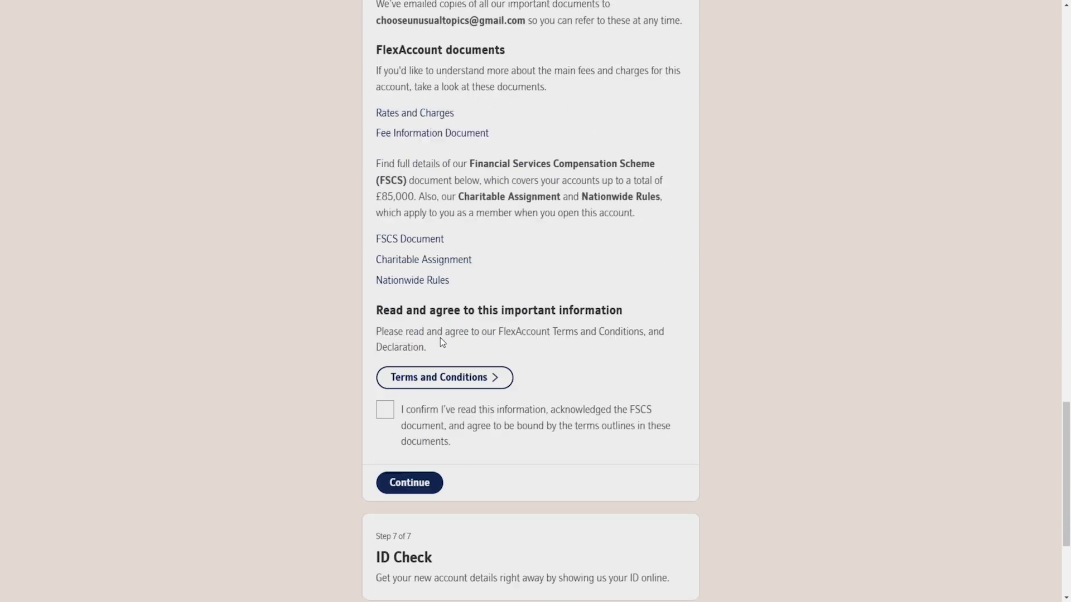
{"action": "left_click", "coordinate": [384, 409]}
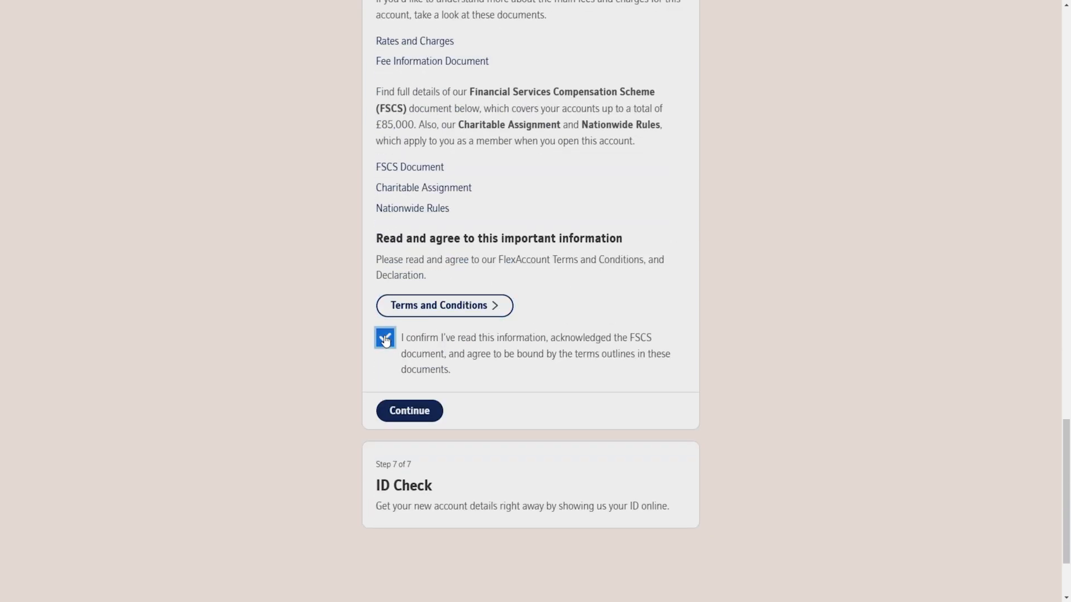
{"action": "left_click", "coordinate": [385, 338]}
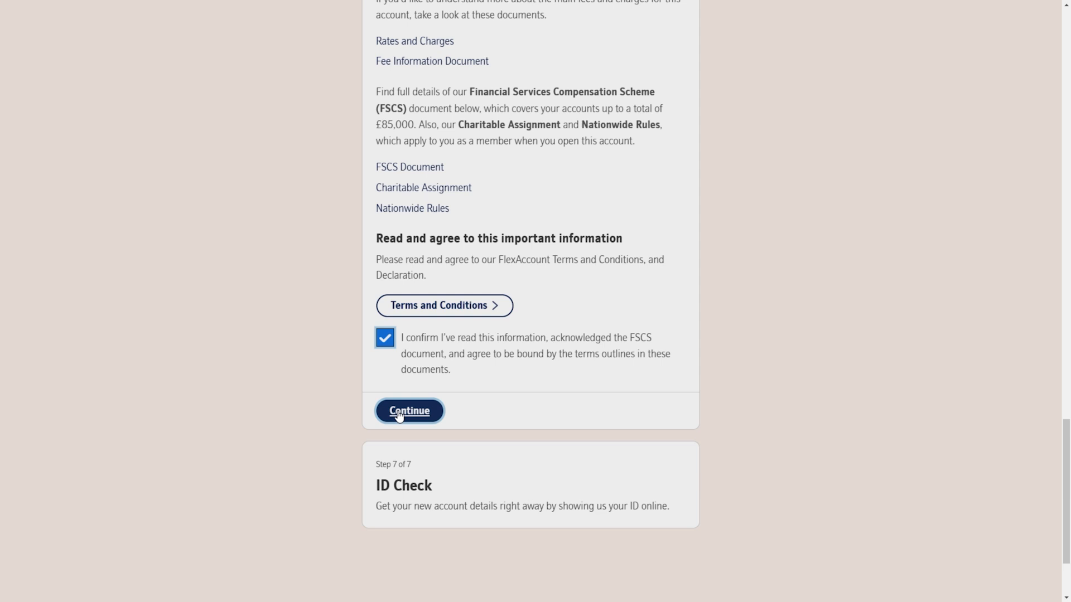
{"action": "left_click", "coordinate": [409, 411]}
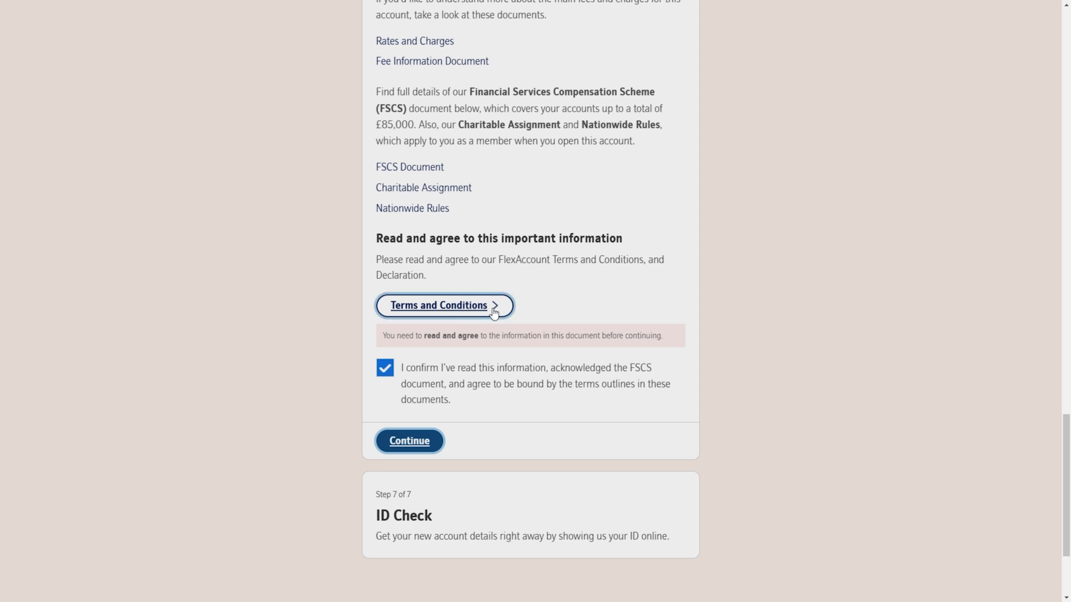
Step: Read to the end of the FlexAccount Terms and Conditions, agree, and continue to ID Check
{"action": "left_click", "coordinate": [439, 305]}
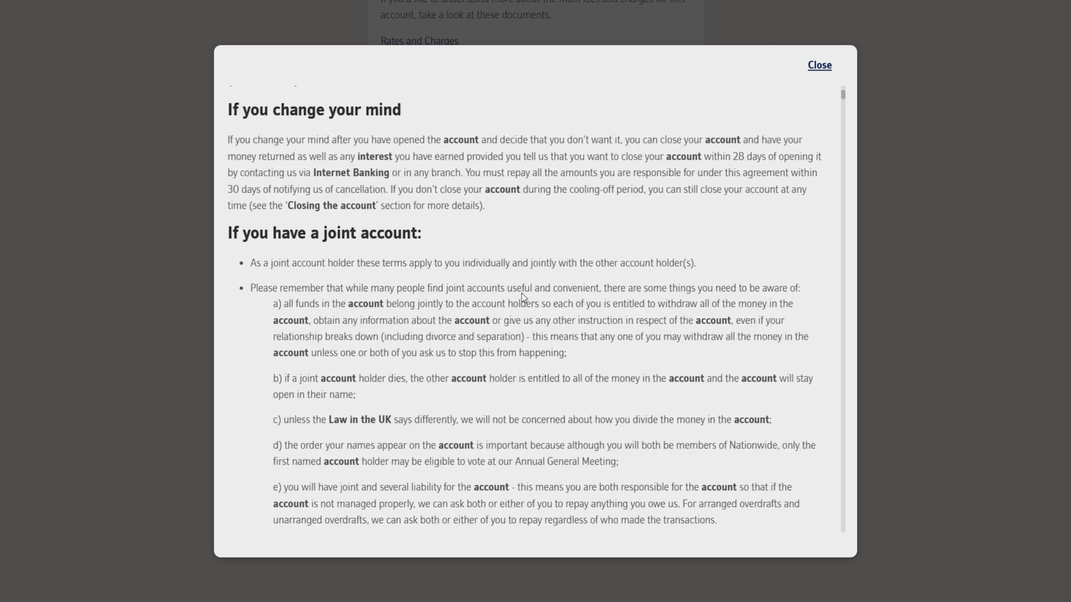
{"action": "scroll", "scroll_direction": "down", "scroll_amount": 3}
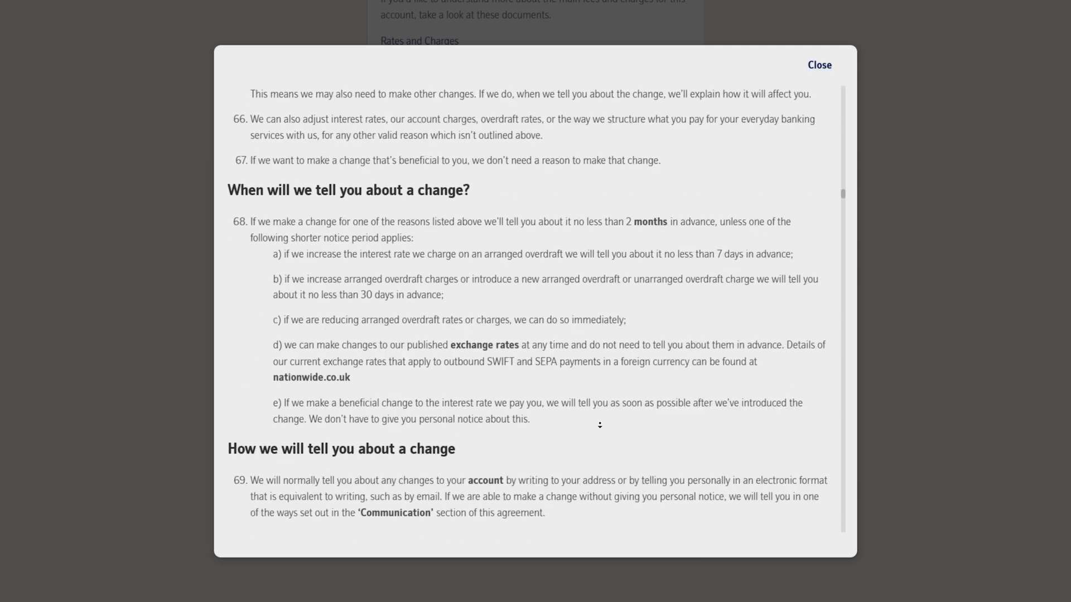
{"action": "scroll", "scroll_direction": "down", "scroll_amount": 3}
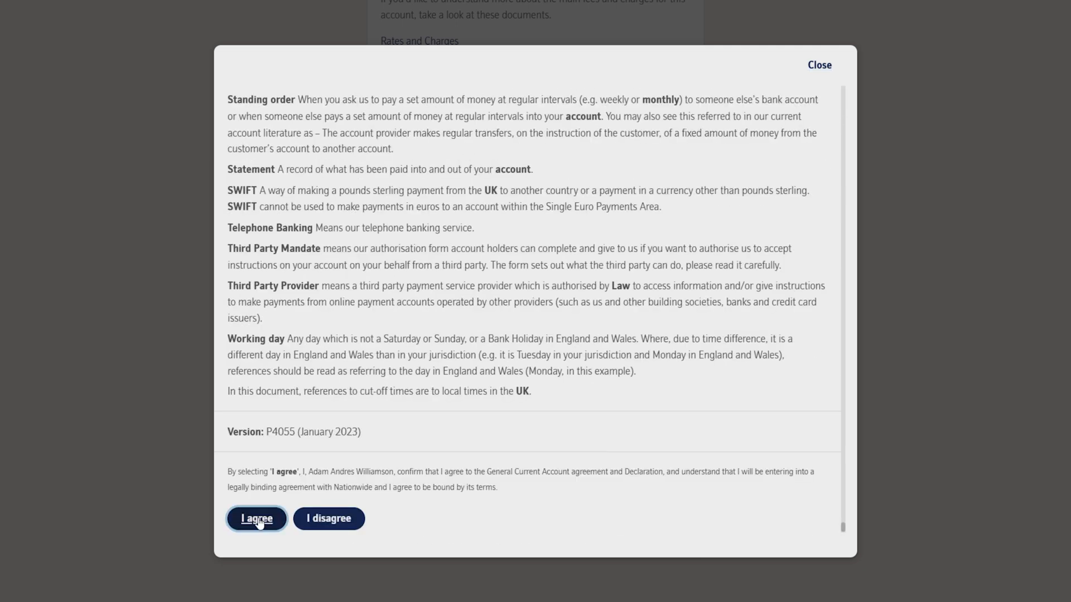
{"action": "left_click", "coordinate": [256, 518]}
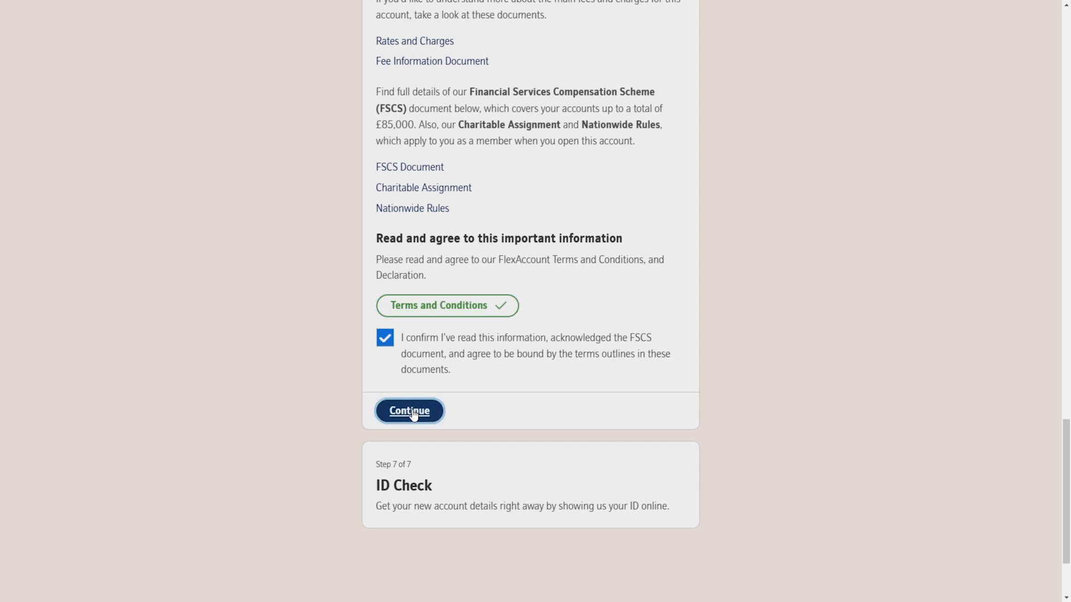
{"action": "left_click", "coordinate": [409, 410]}
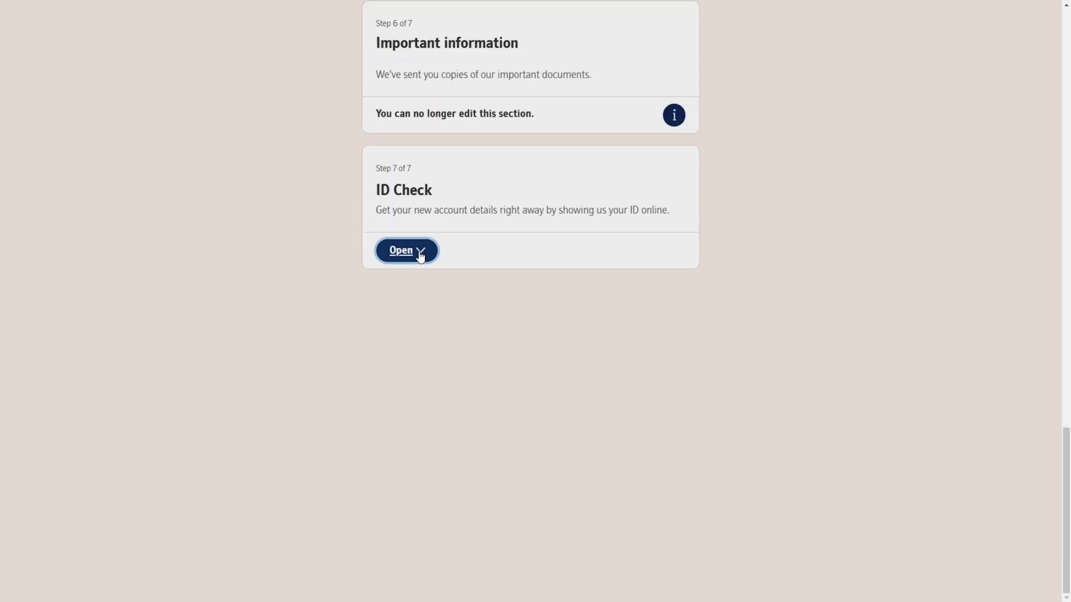
Step: Explore the online ID option, then skip providing ID online and continue past ID Check
{"action": "left_click", "coordinate": [405, 251]}
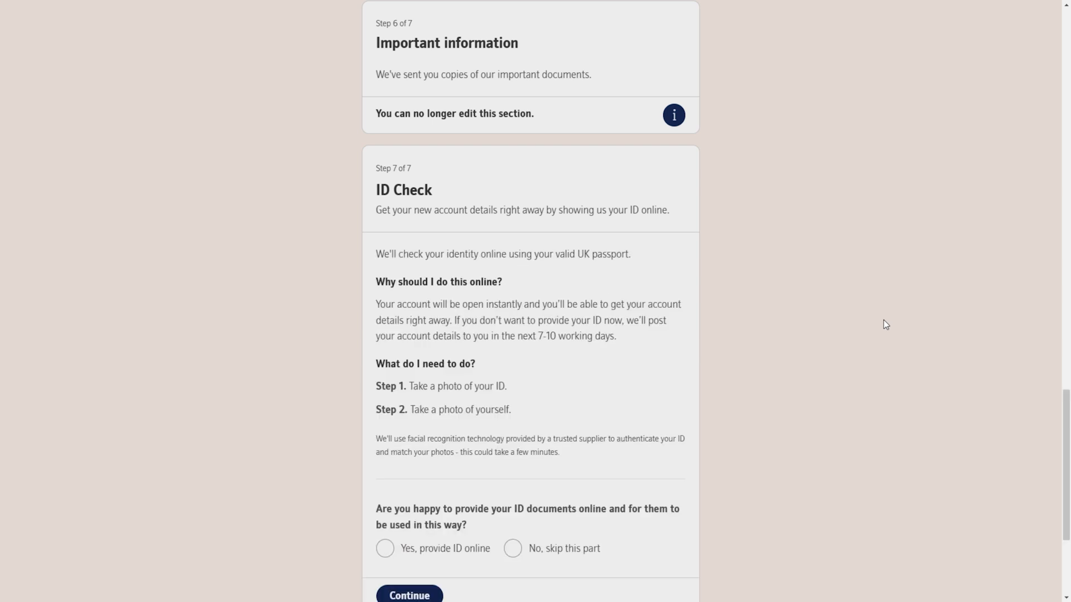
{"action": "scroll", "scroll_direction": "down", "scroll_amount": 3}
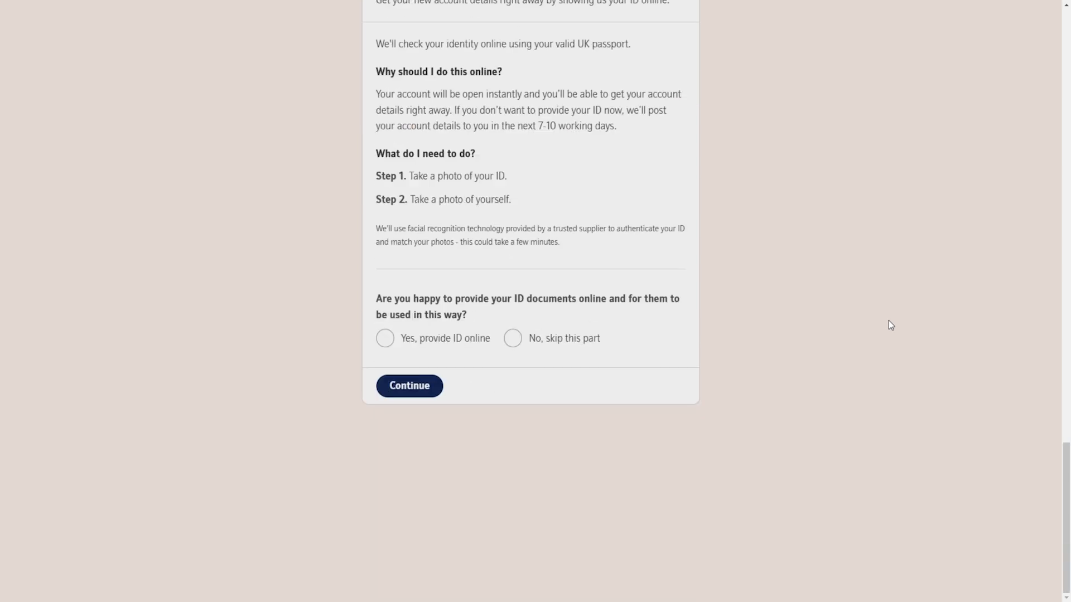
{"action": "left_click", "coordinate": [514, 338]}
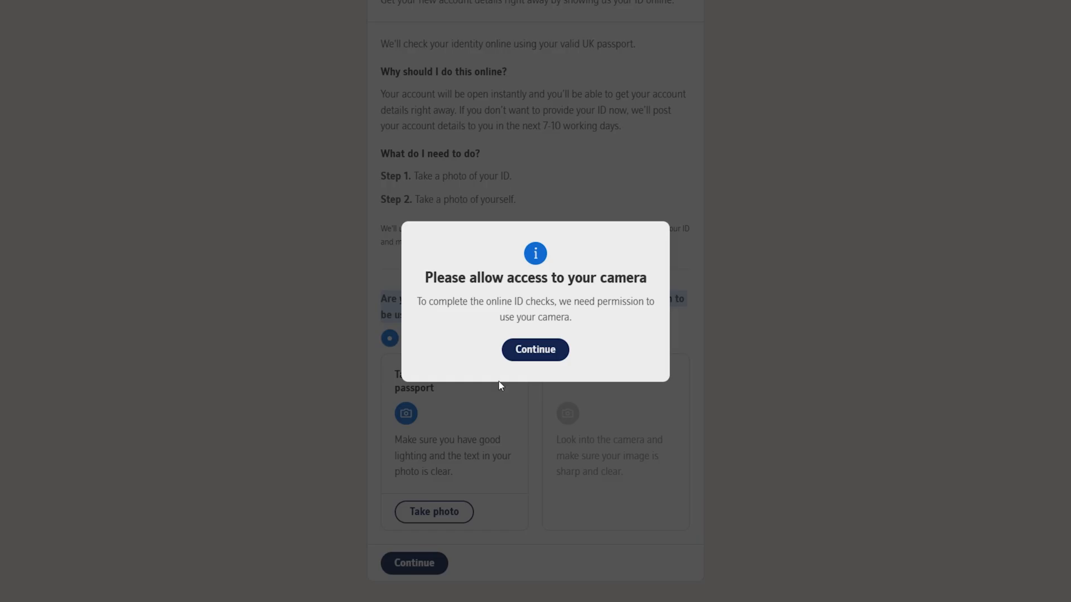
{"action": "left_click", "coordinate": [535, 349]}
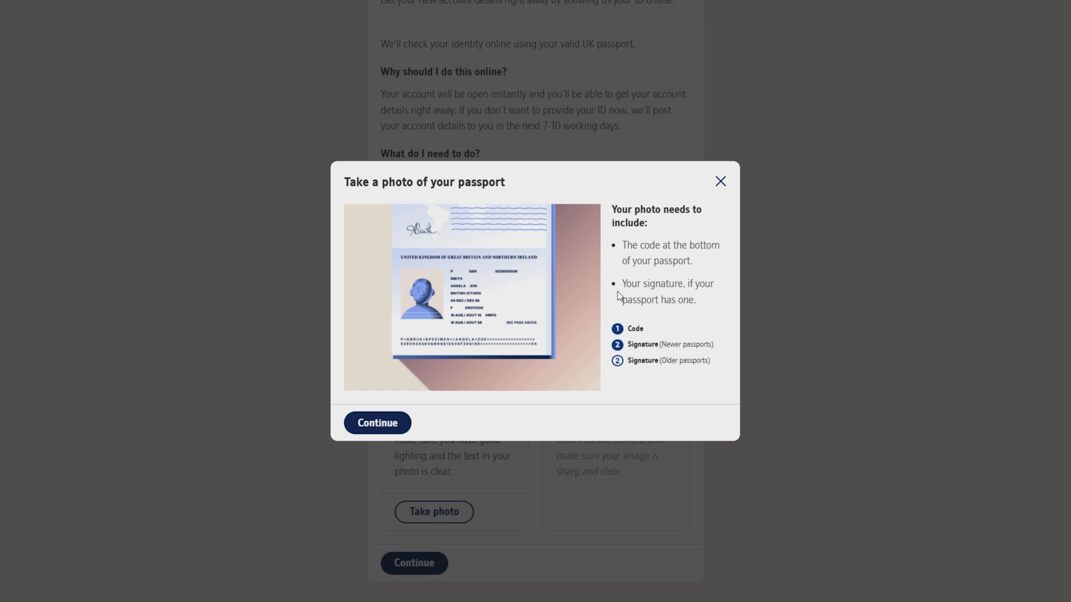
{"action": "mouse_move", "coordinate": [721, 198]}
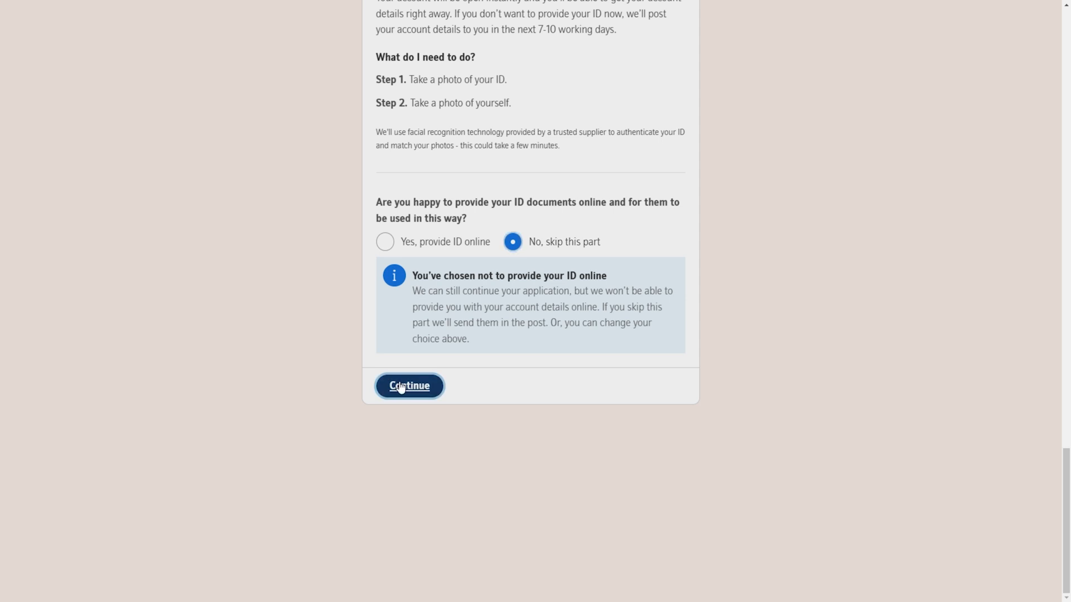
{"action": "left_click", "coordinate": [409, 386]}
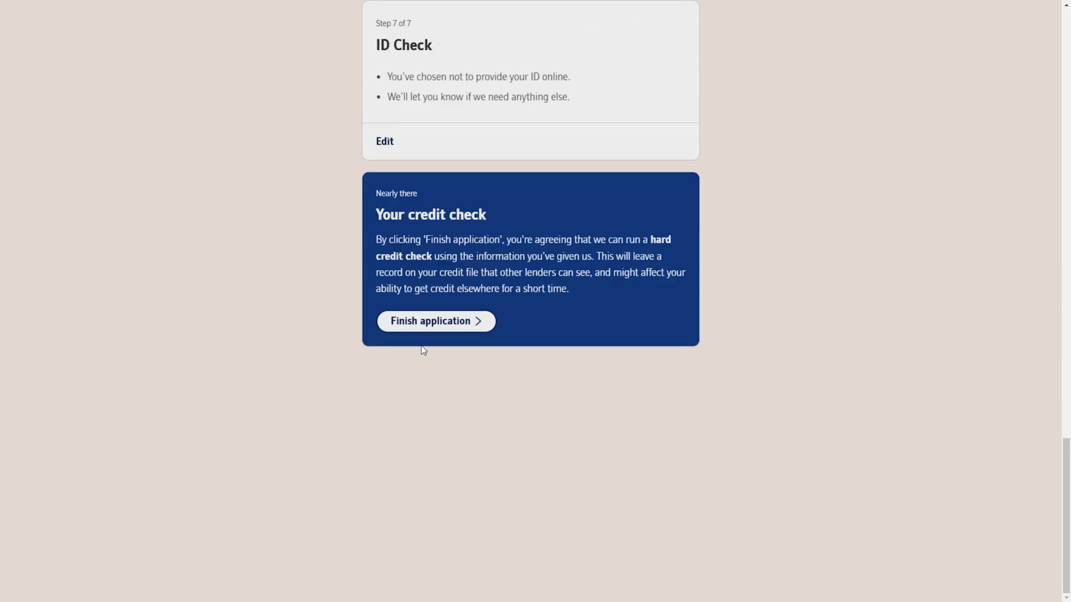
Step: Finish the application to get confirmation reference 24199-5T8LYM
{"action": "left_click", "coordinate": [430, 321]}
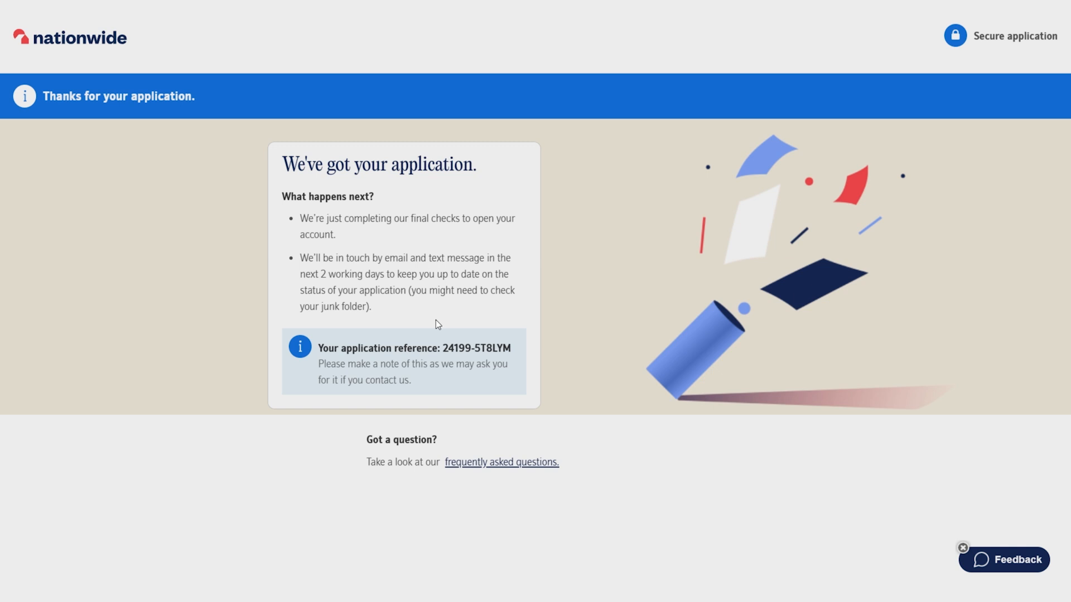